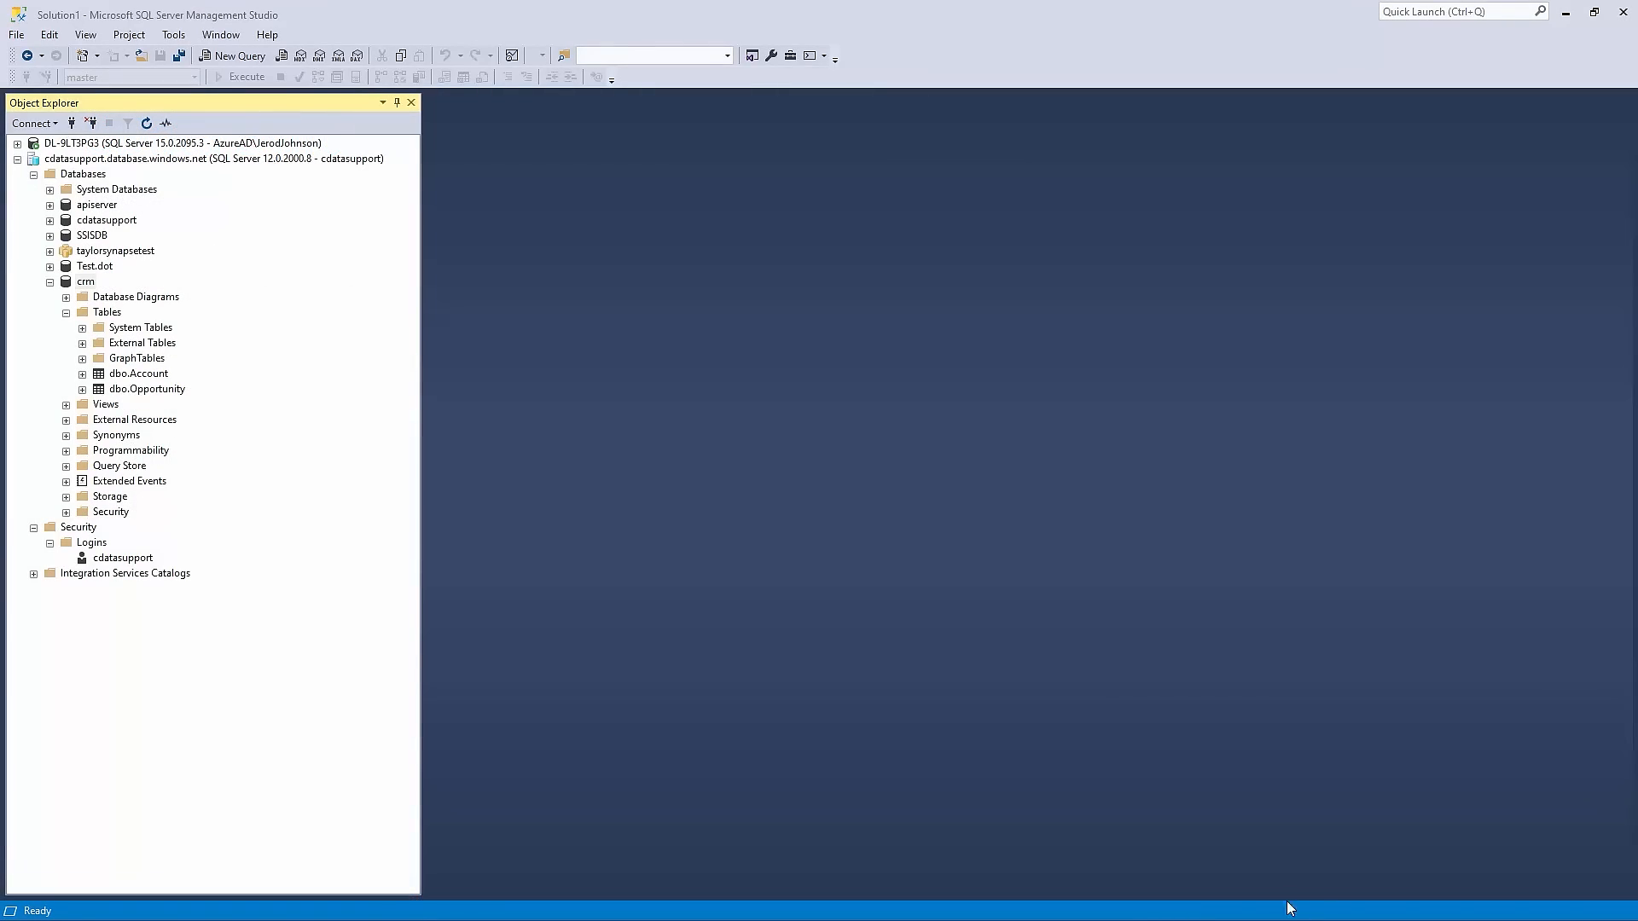
{"action": "mouse_move", "coordinate": [157, 383]}
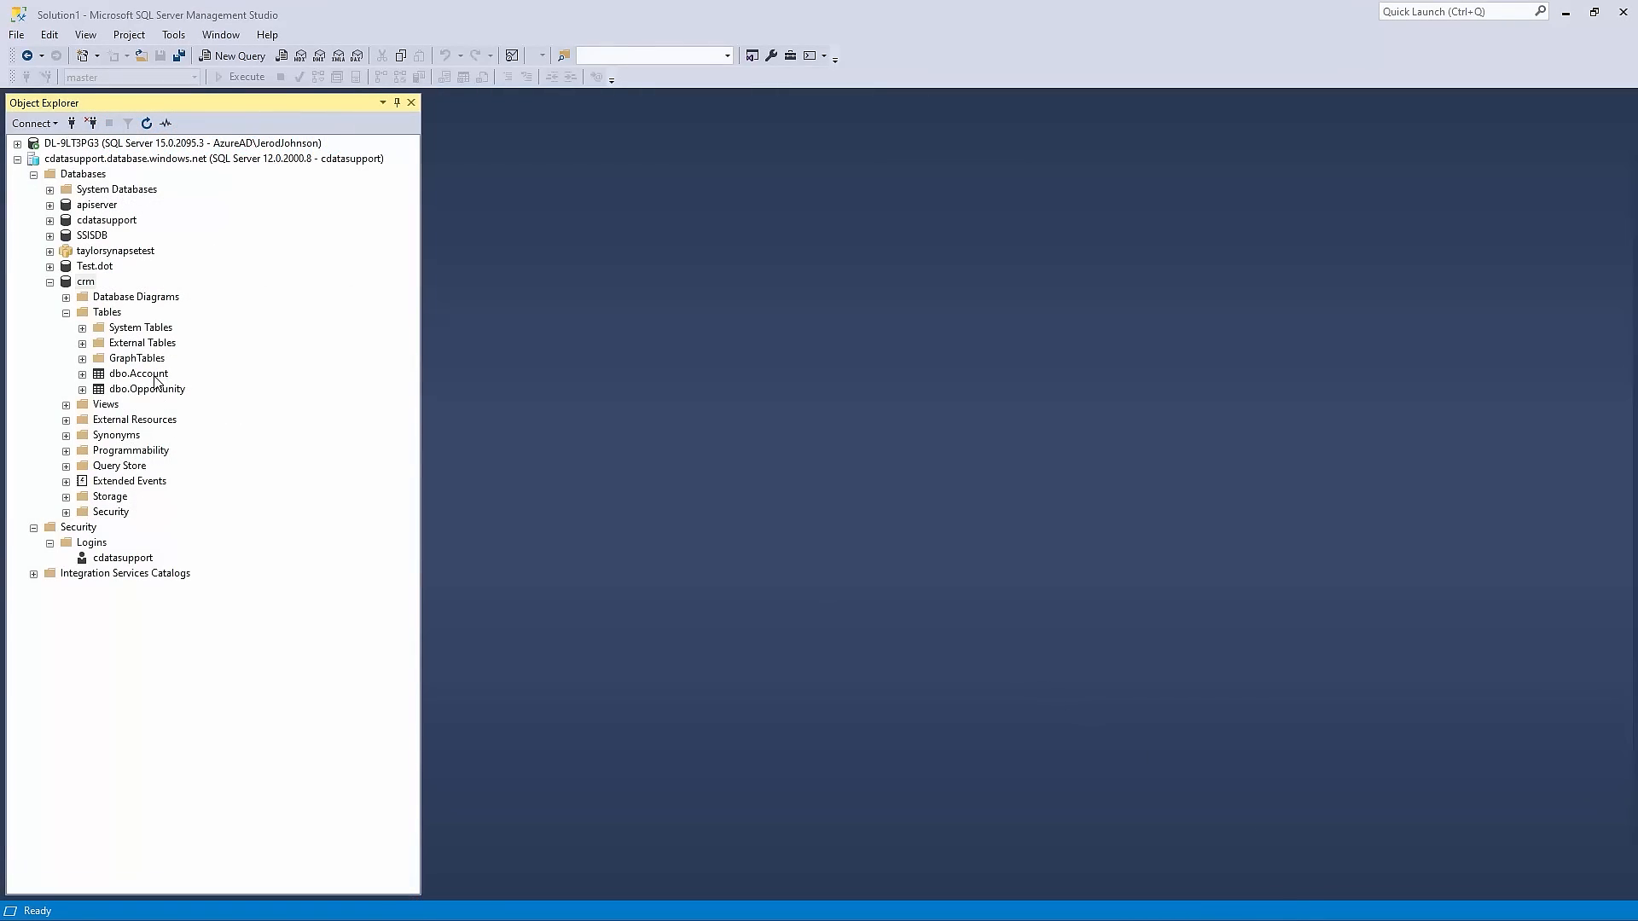
{"action": "mouse_move", "coordinate": [157, 383]}
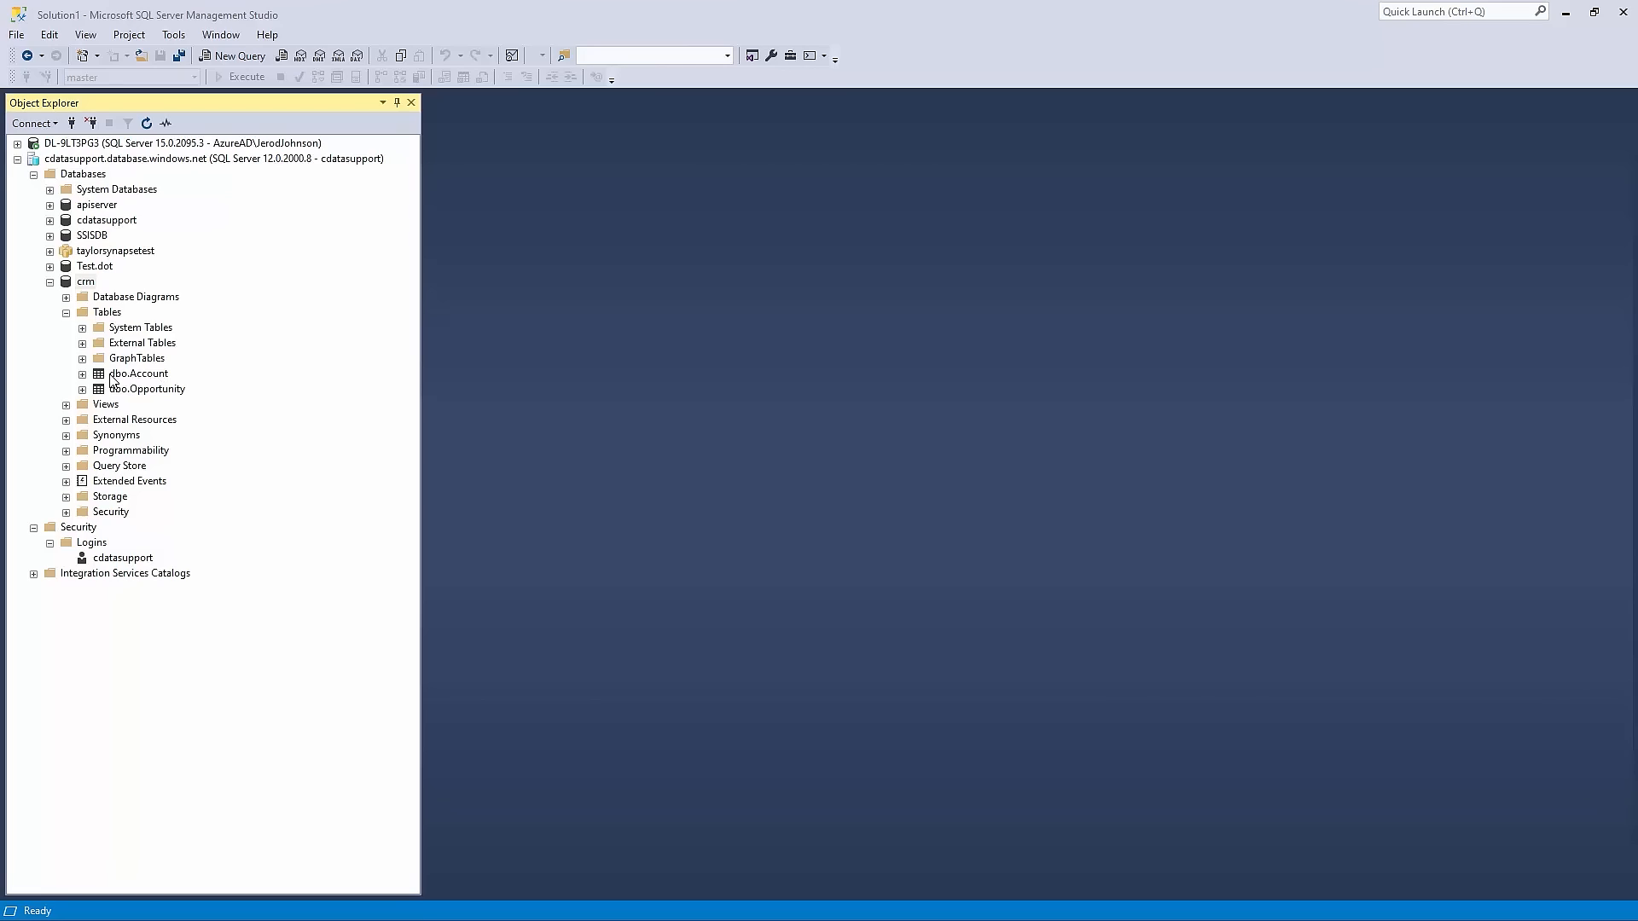
Query the top 1000 rows of dbo.Account, returning 570 records in the results grid.
{"action": "right_click", "coordinate": [139, 373]}
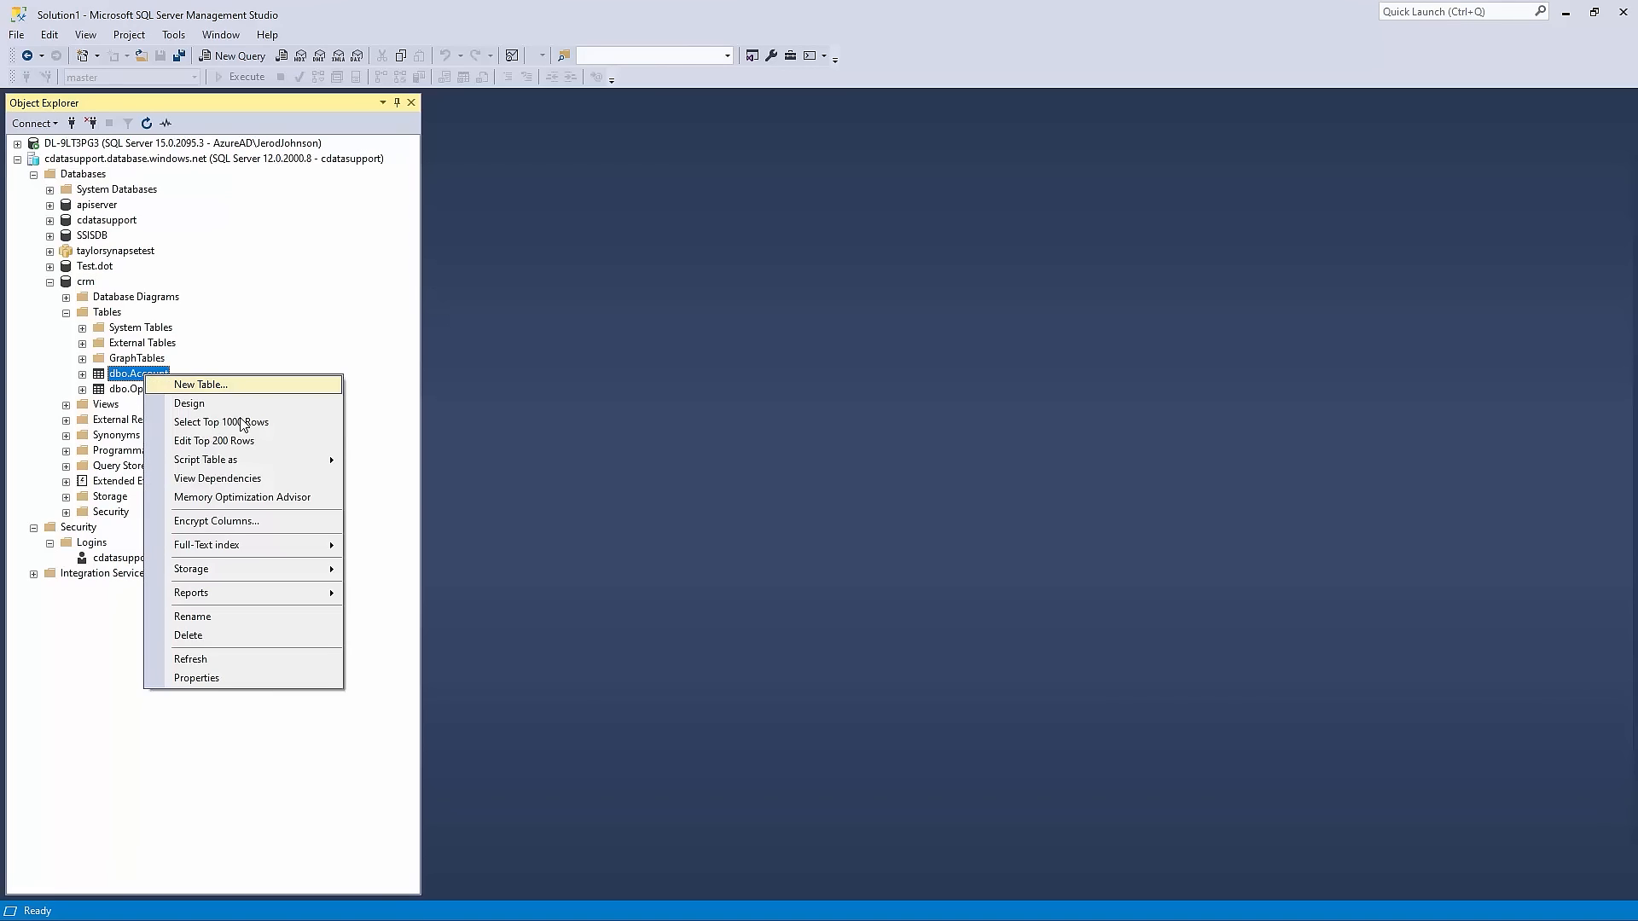
{"action": "left_click", "coordinate": [220, 422]}
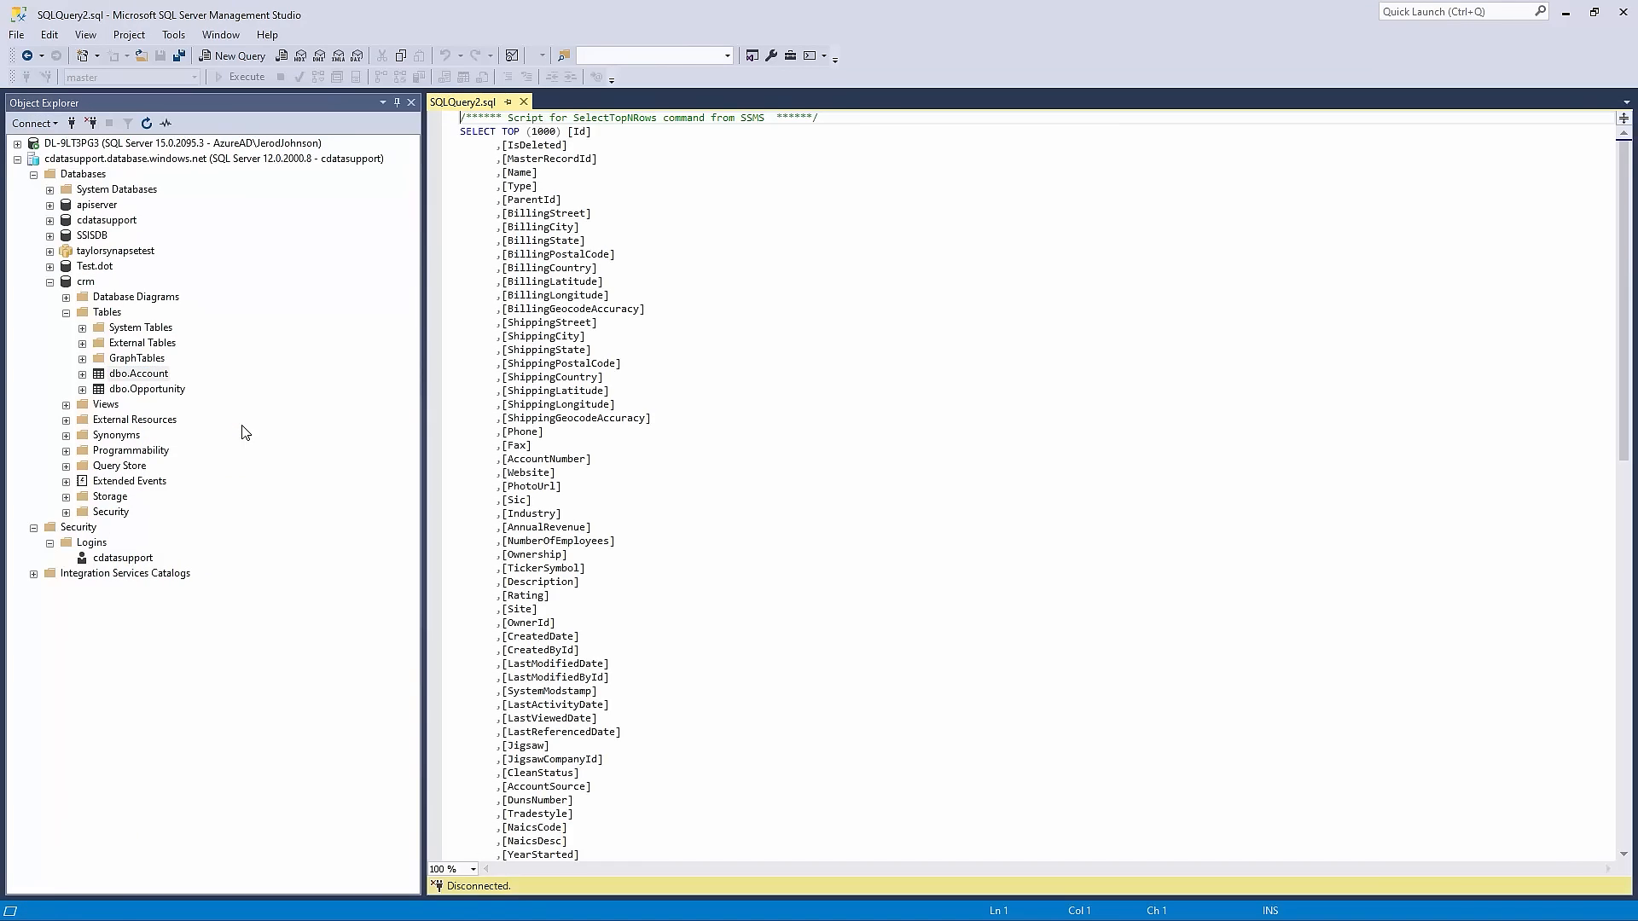
{"action": "left_click", "coordinate": [240, 76]}
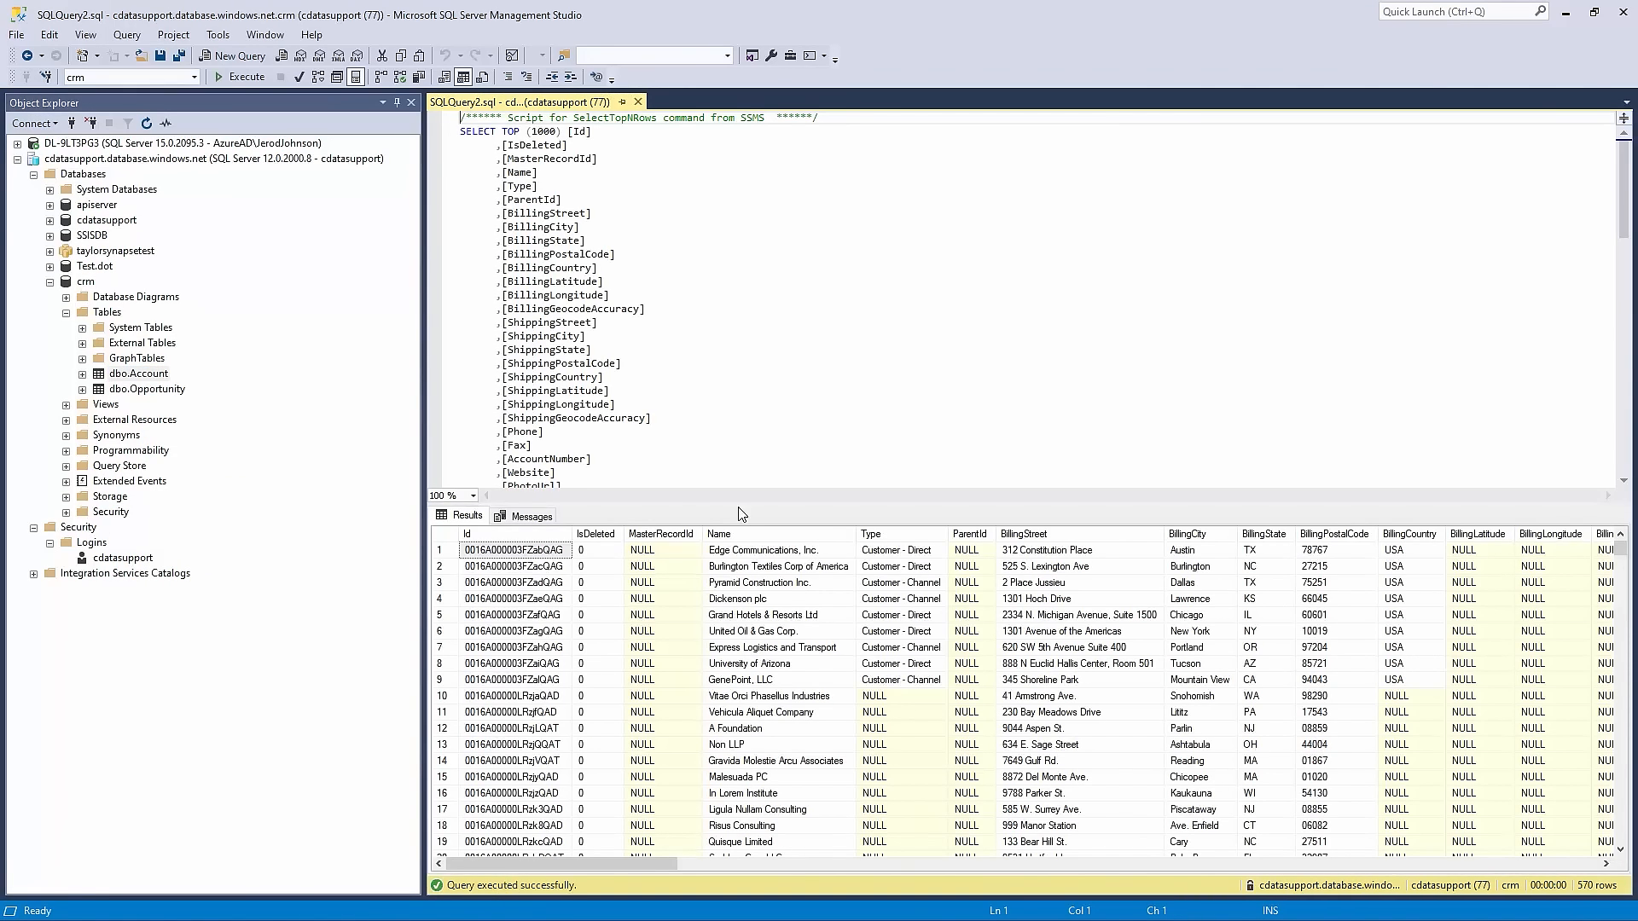
{"action": "mouse_move", "coordinate": [745, 347]}
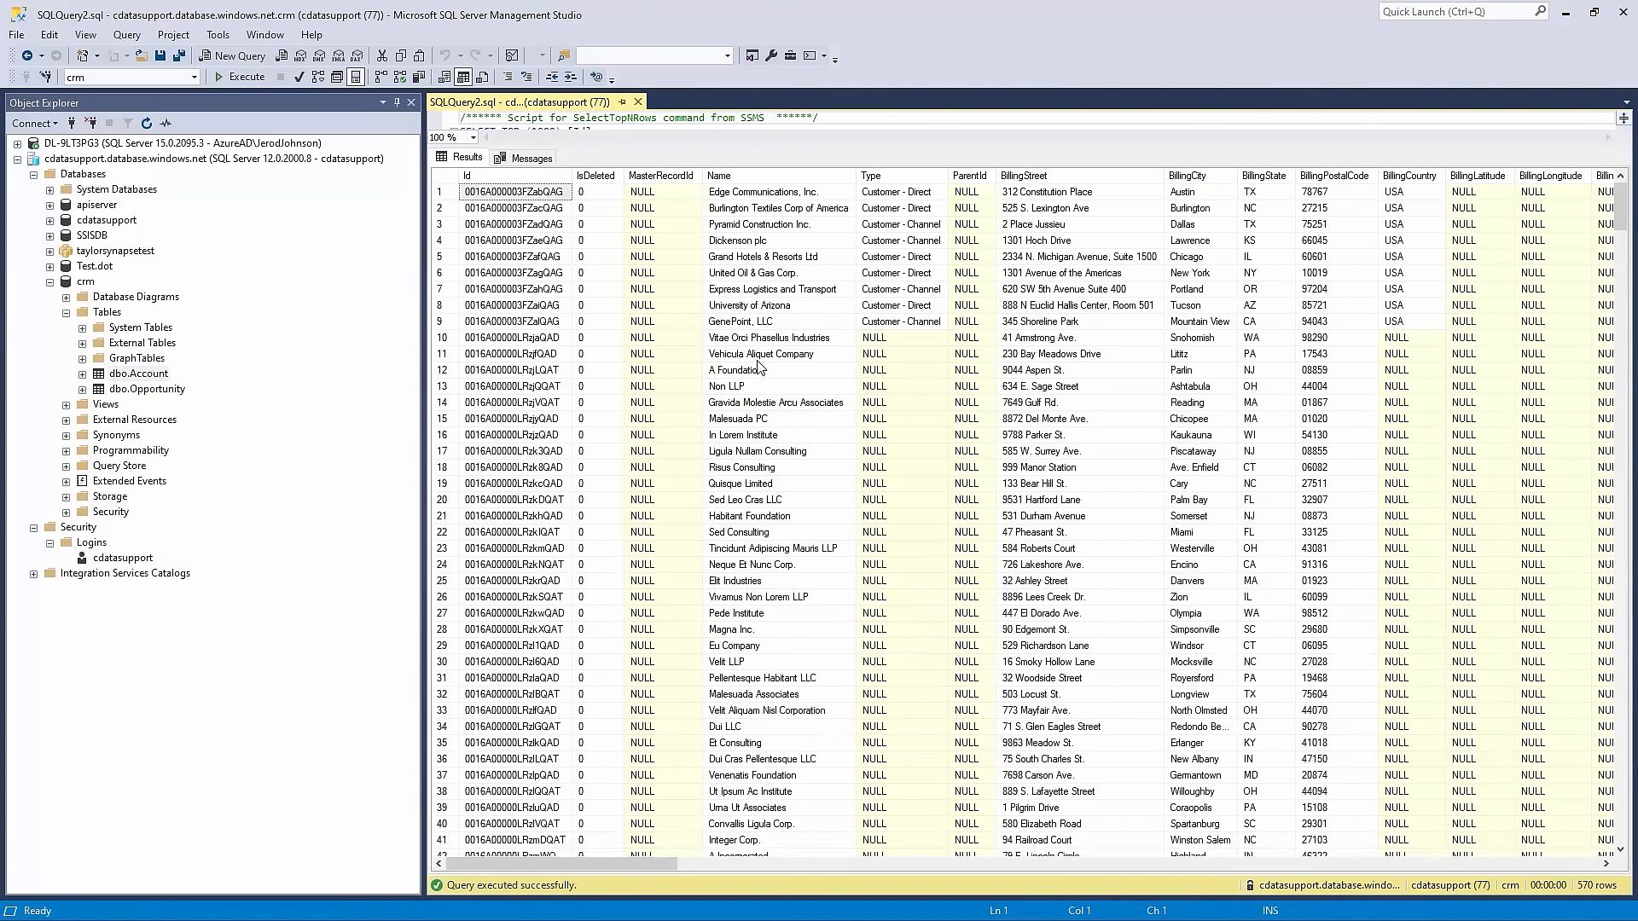
{"action": "mouse_move", "coordinate": [647, 642]}
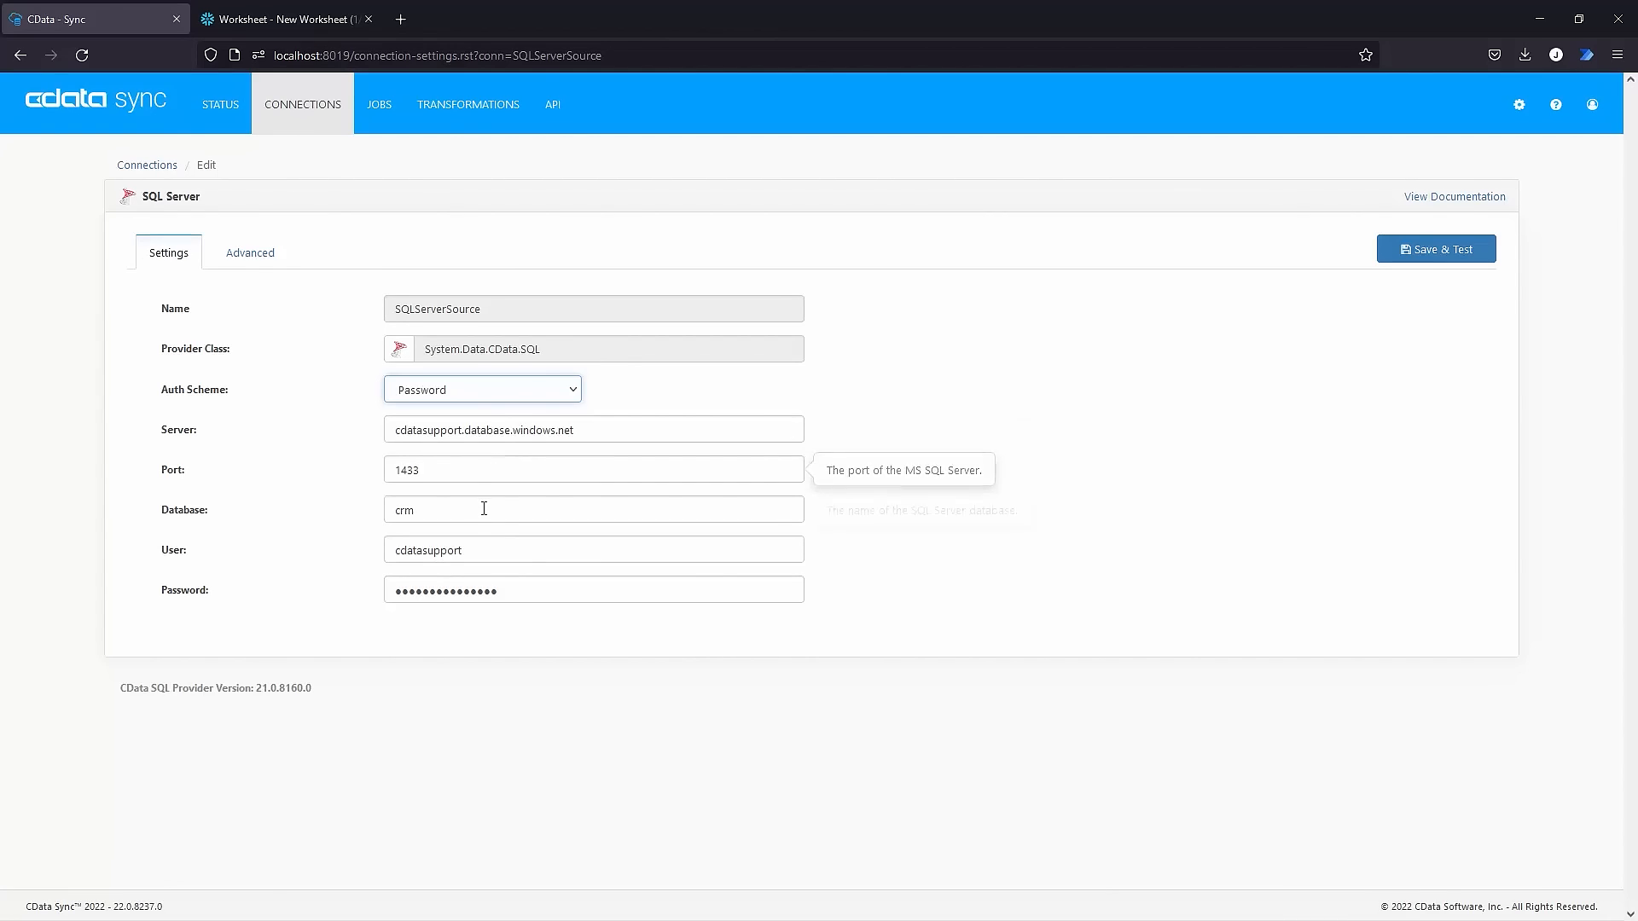
{"action": "mouse_move", "coordinate": [528, 588]}
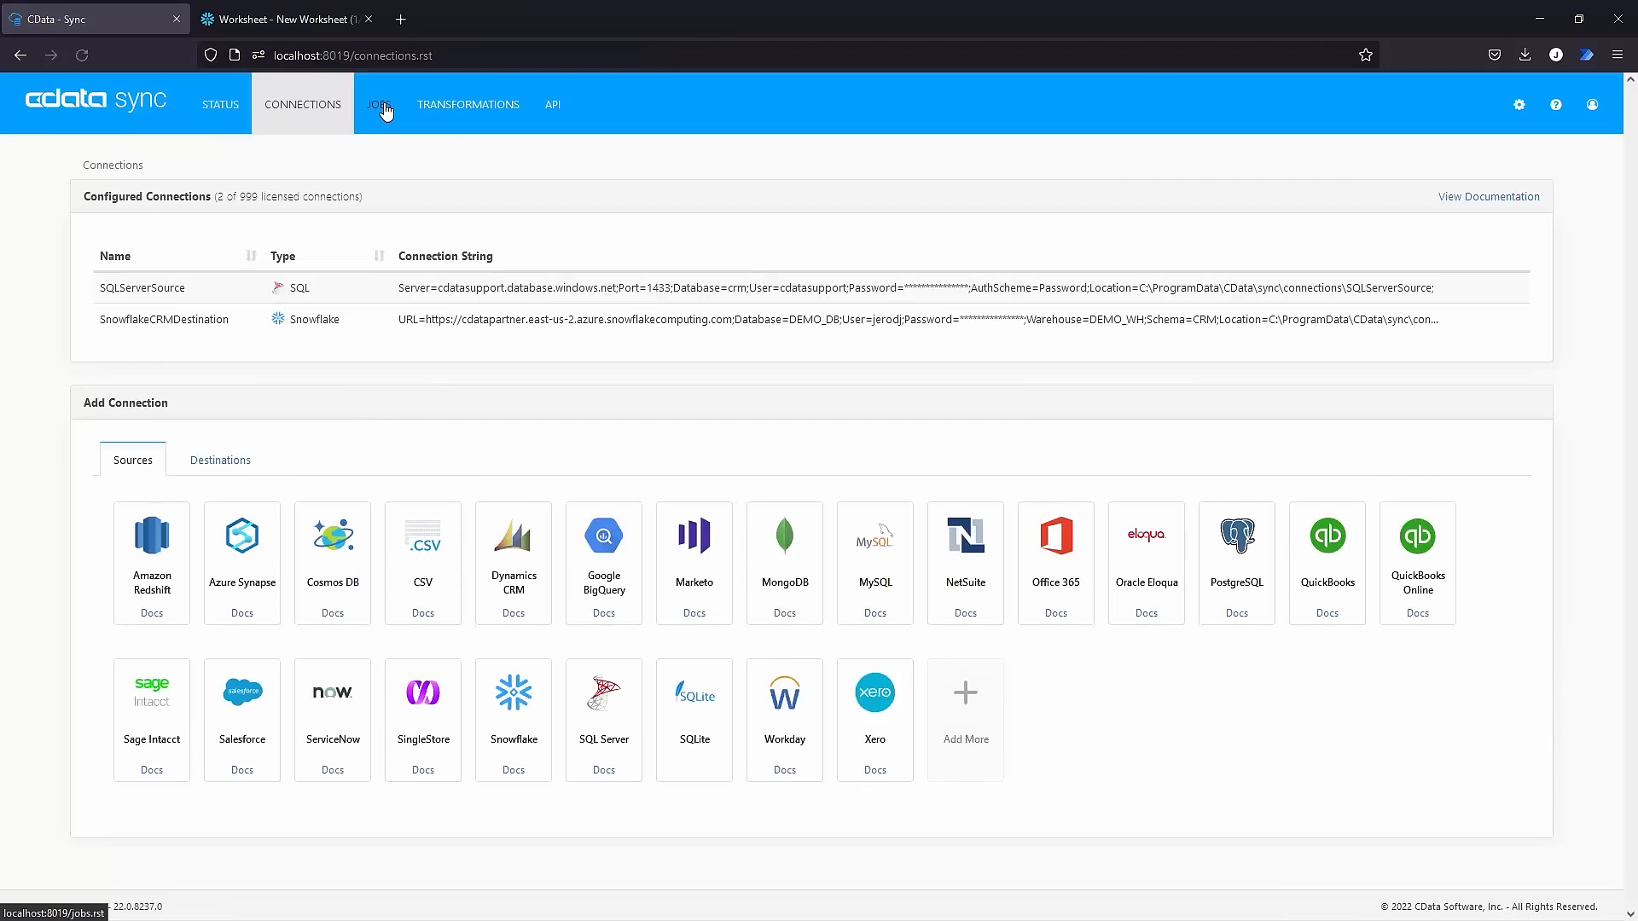
Create the Change Data Capture job SQLServerToSnowflakeCDC from the Jobs page.
{"action": "left_click", "coordinate": [378, 104]}
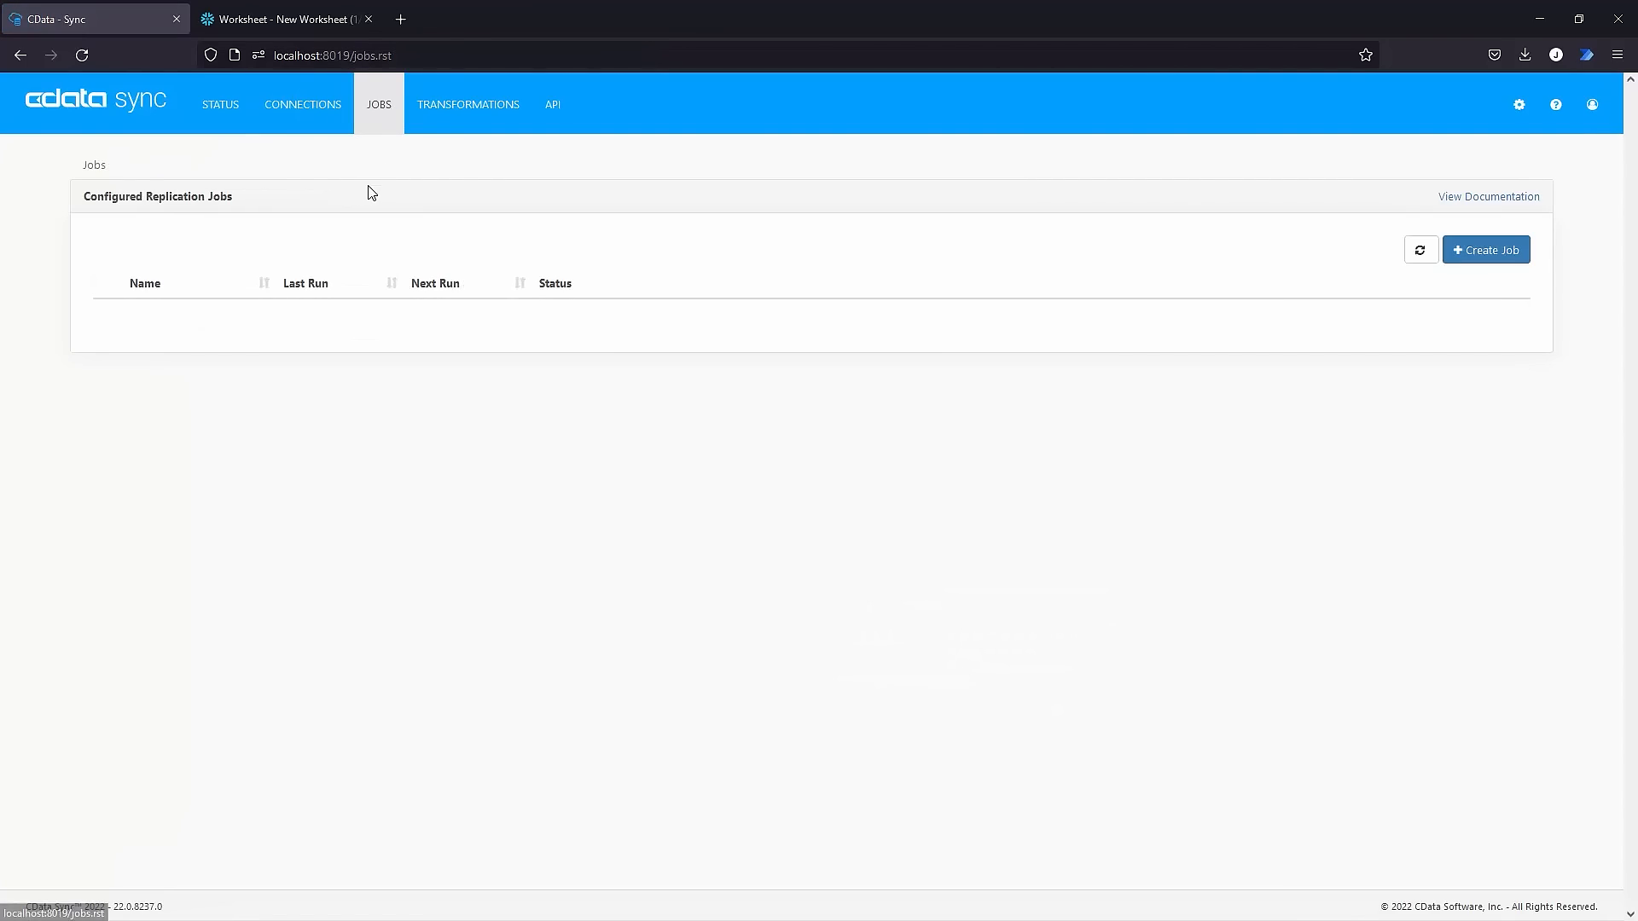
{"action": "left_click", "coordinate": [1485, 250]}
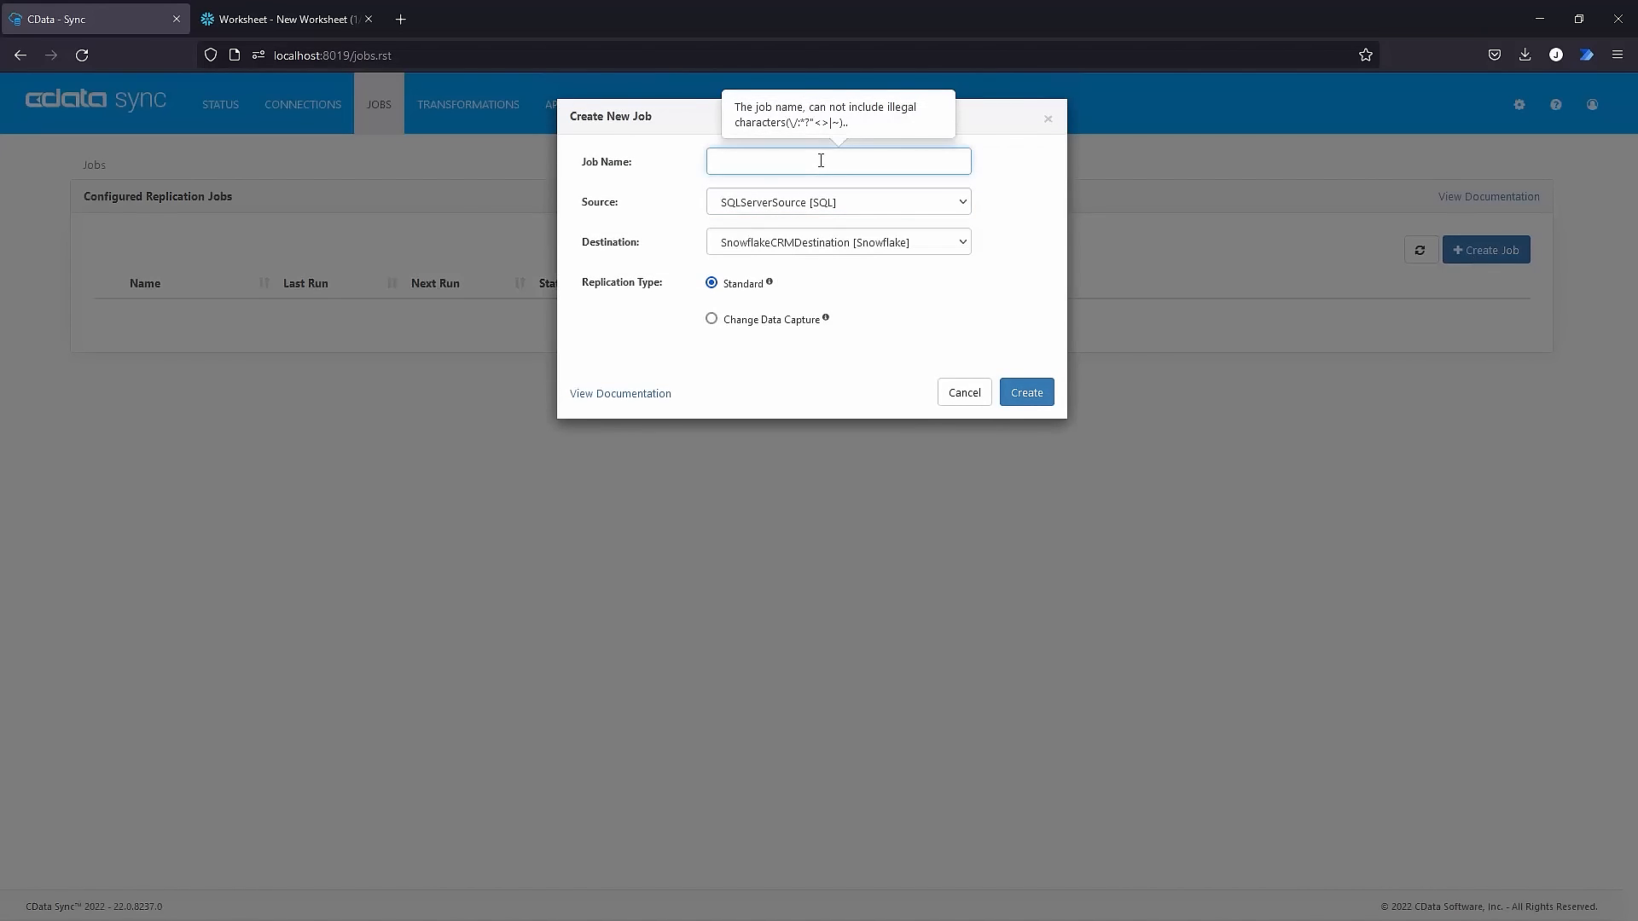
{"action": "type", "text": "SQLServerToSnowflakeCDC"}
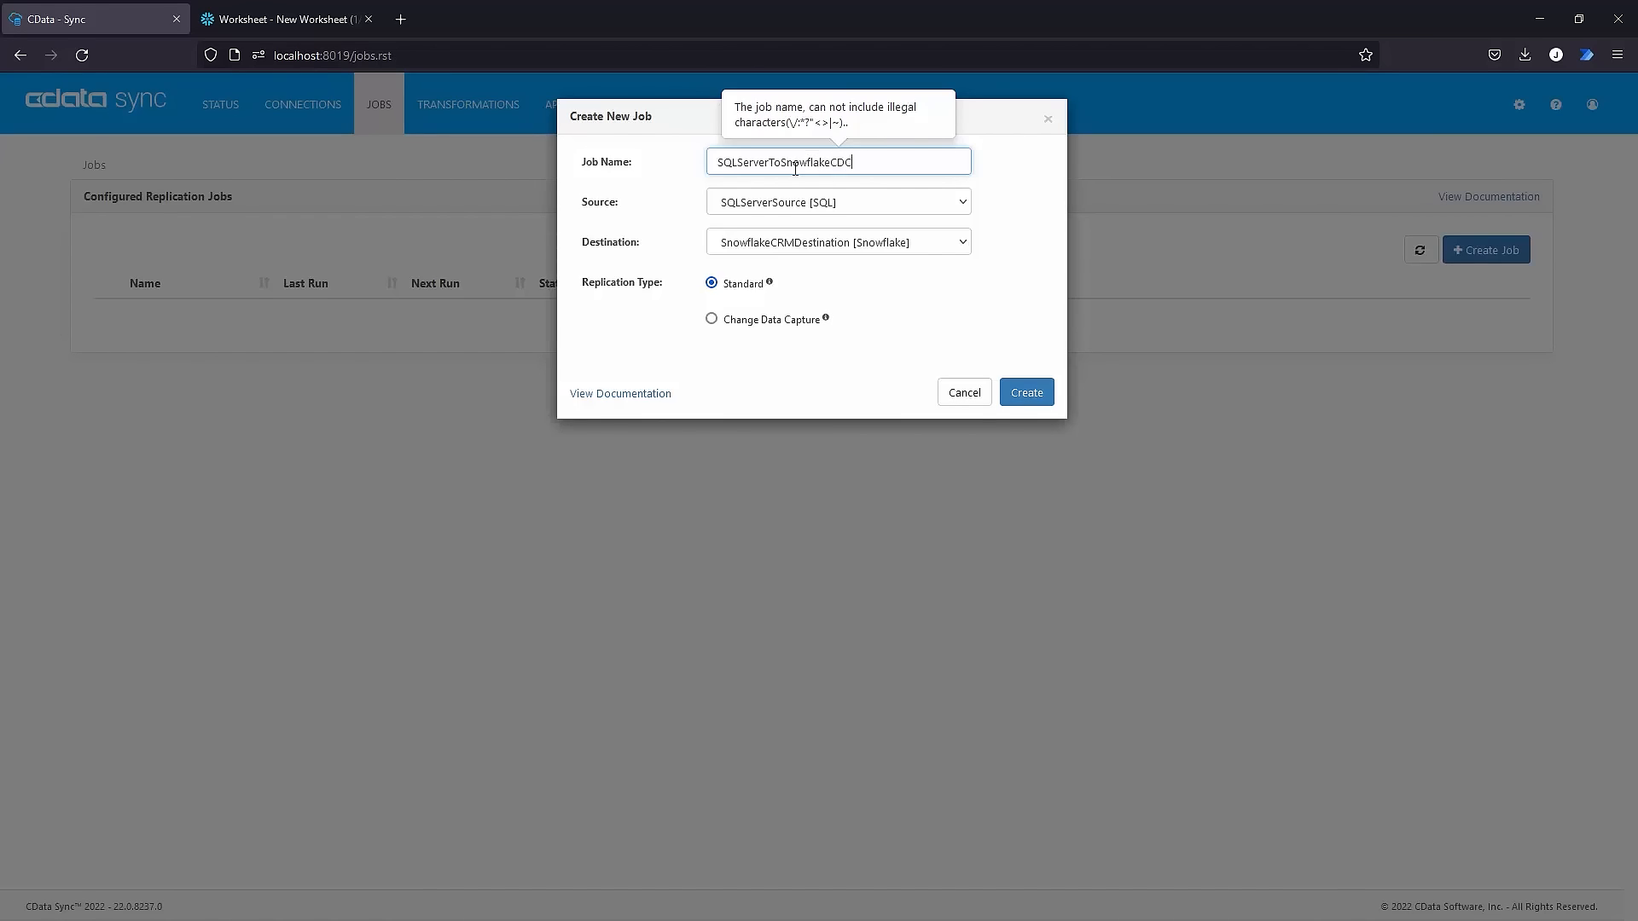
{"action": "left_click", "coordinate": [712, 319]}
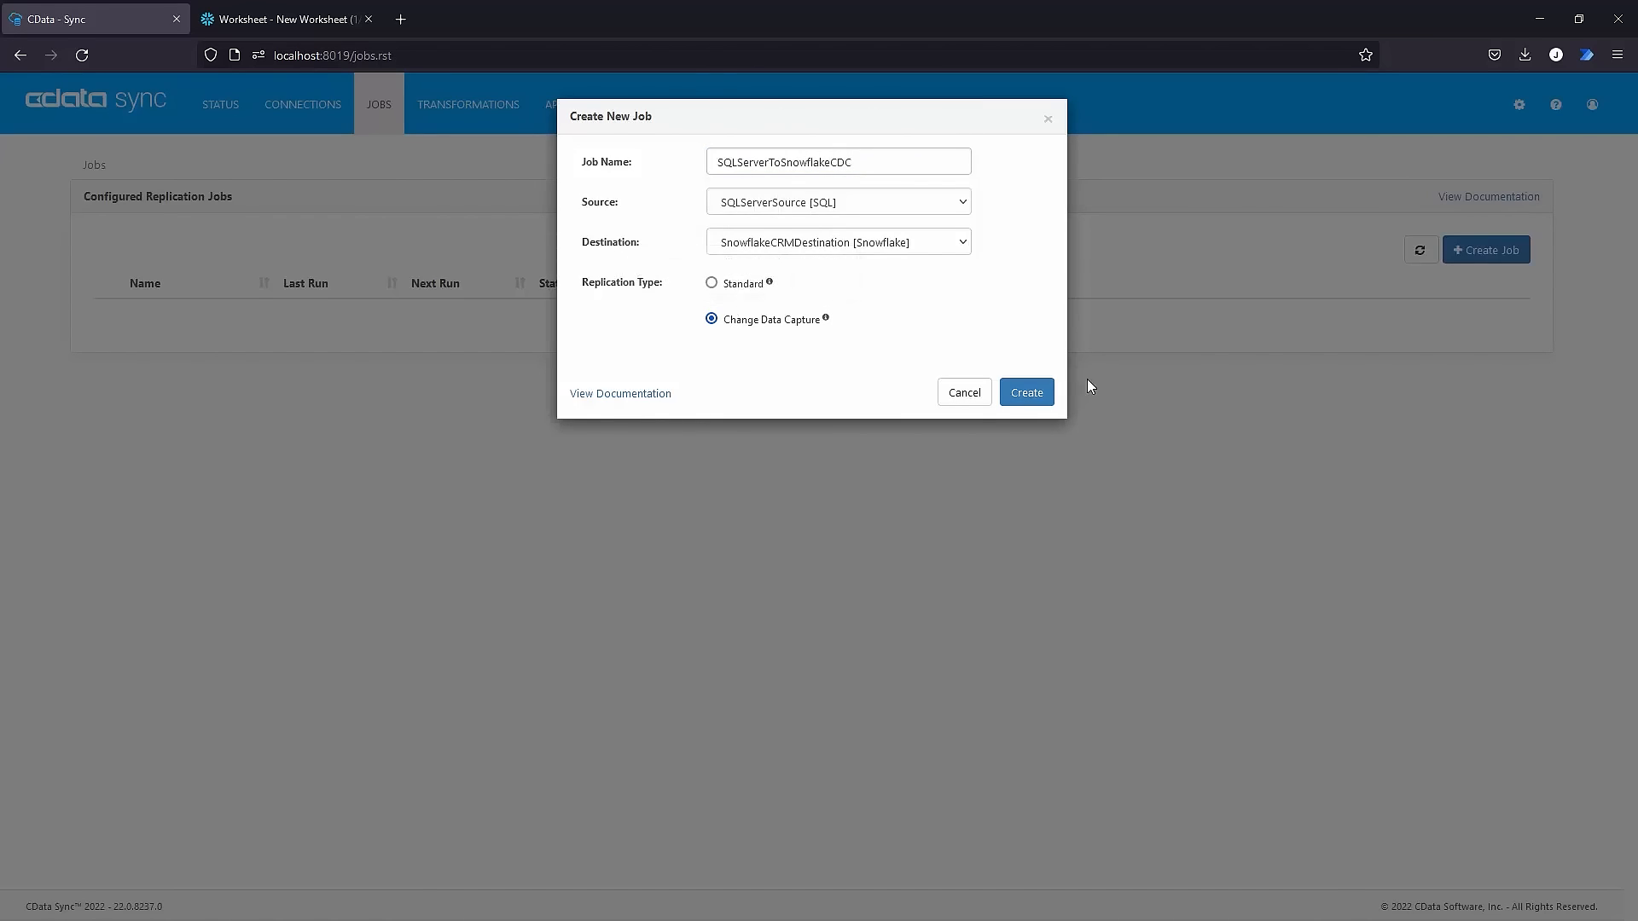
{"action": "left_click", "coordinate": [1025, 391]}
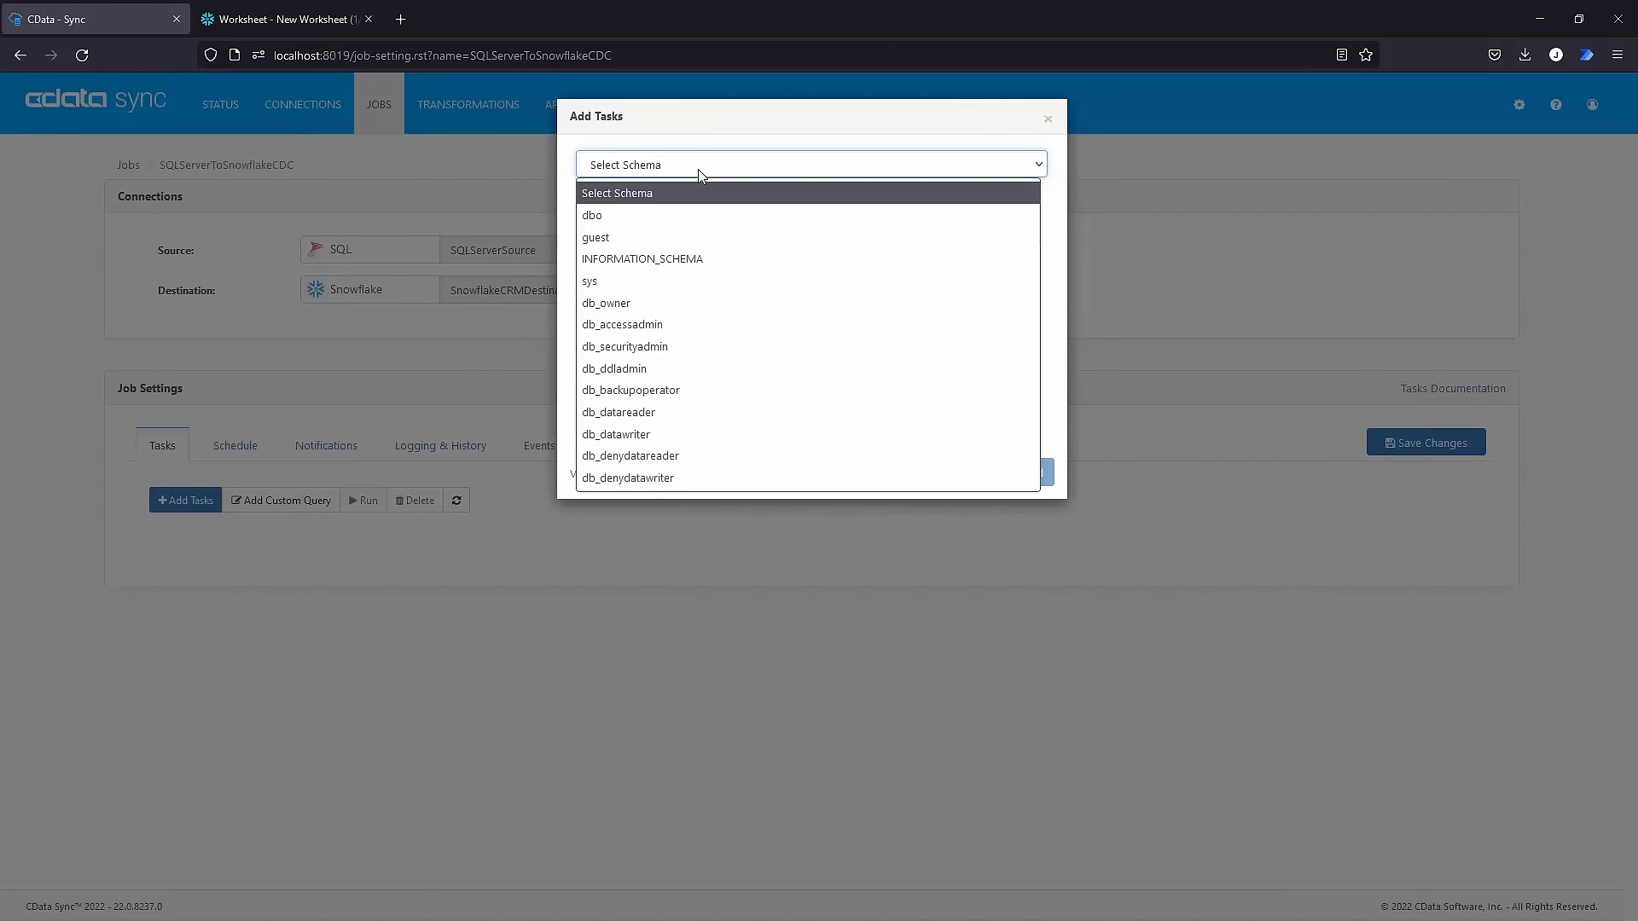
Add [dbo].[Account] and [dbo].[Opportunity] from the dbo schema as job tasks.
{"action": "left_click", "coordinate": [593, 215]}
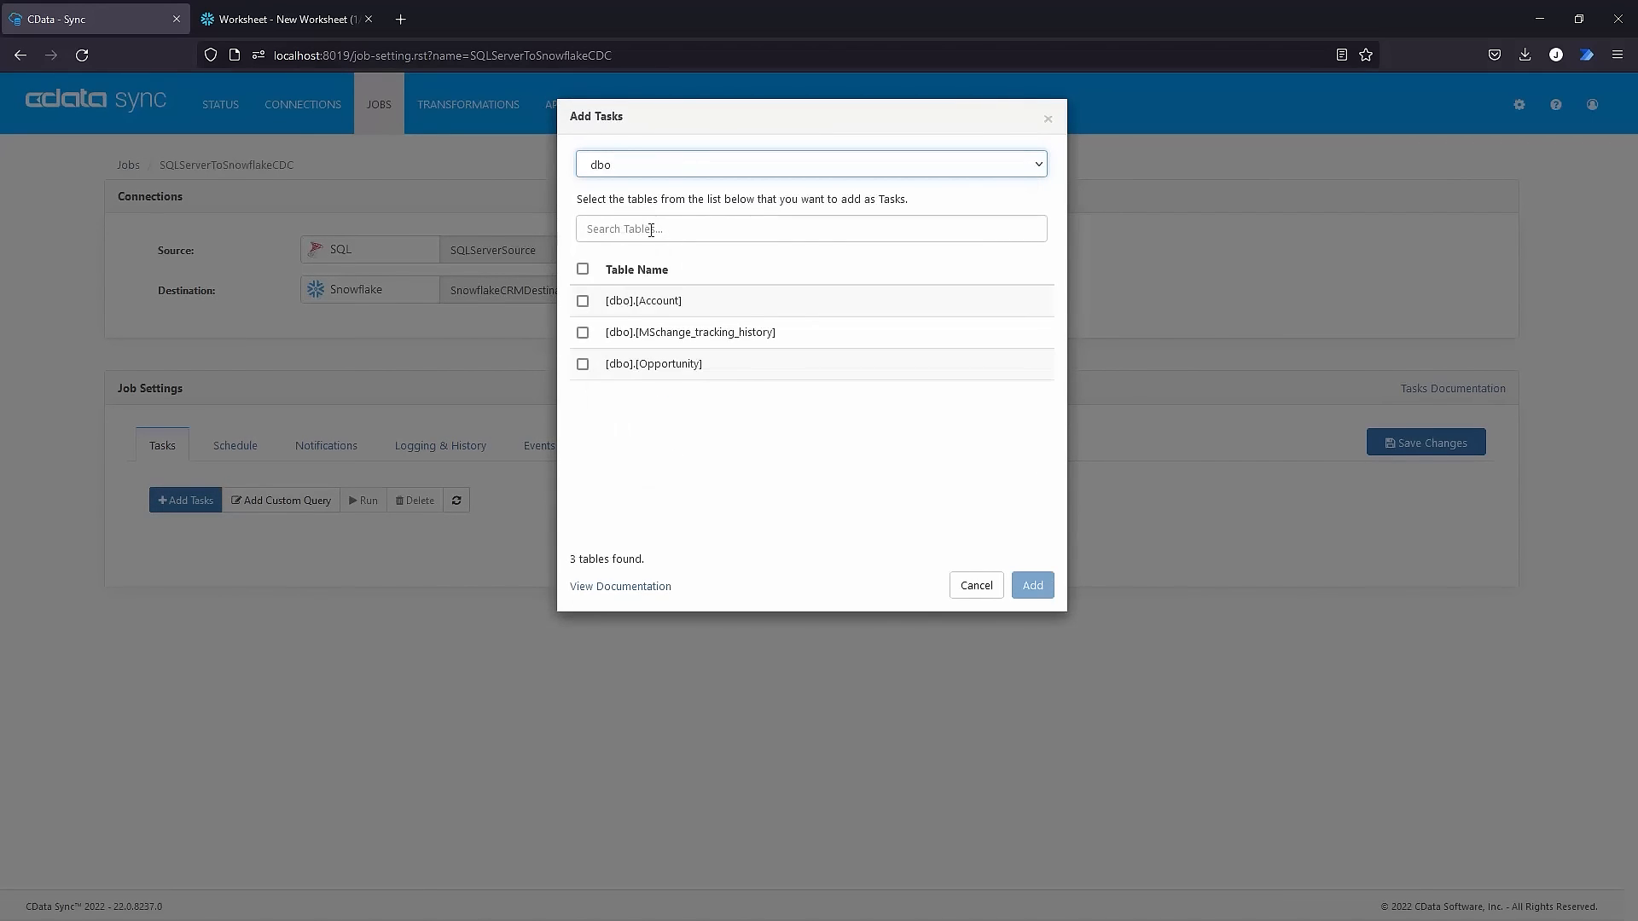
{"action": "left_click", "coordinate": [582, 301]}
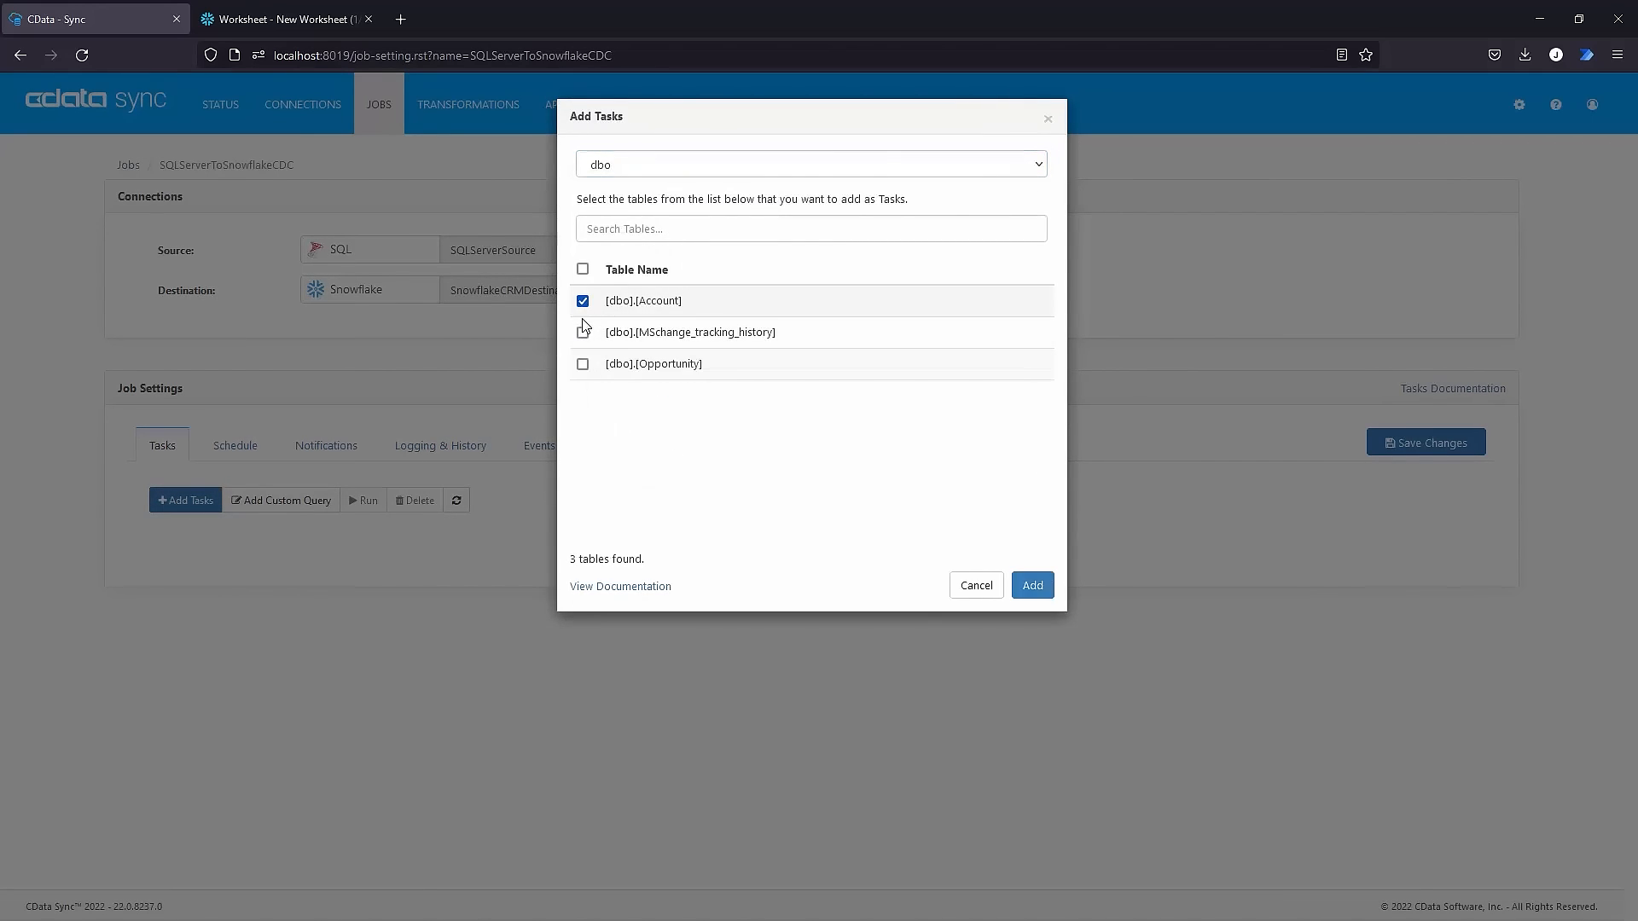
{"action": "left_click", "coordinate": [583, 364]}
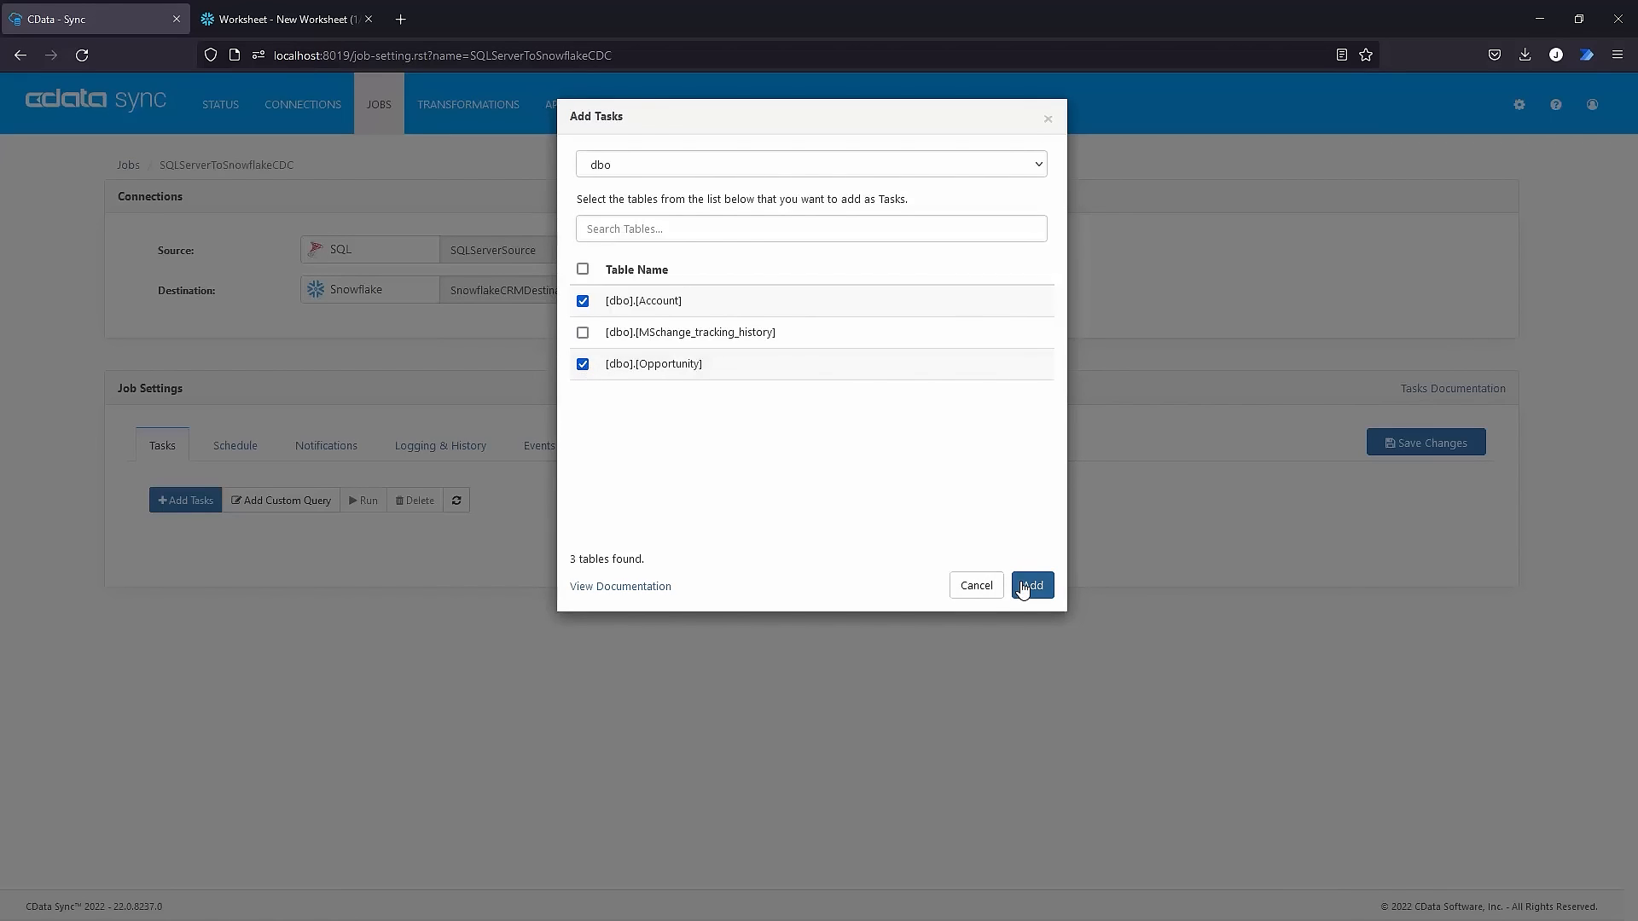
{"action": "left_click", "coordinate": [1031, 585]}
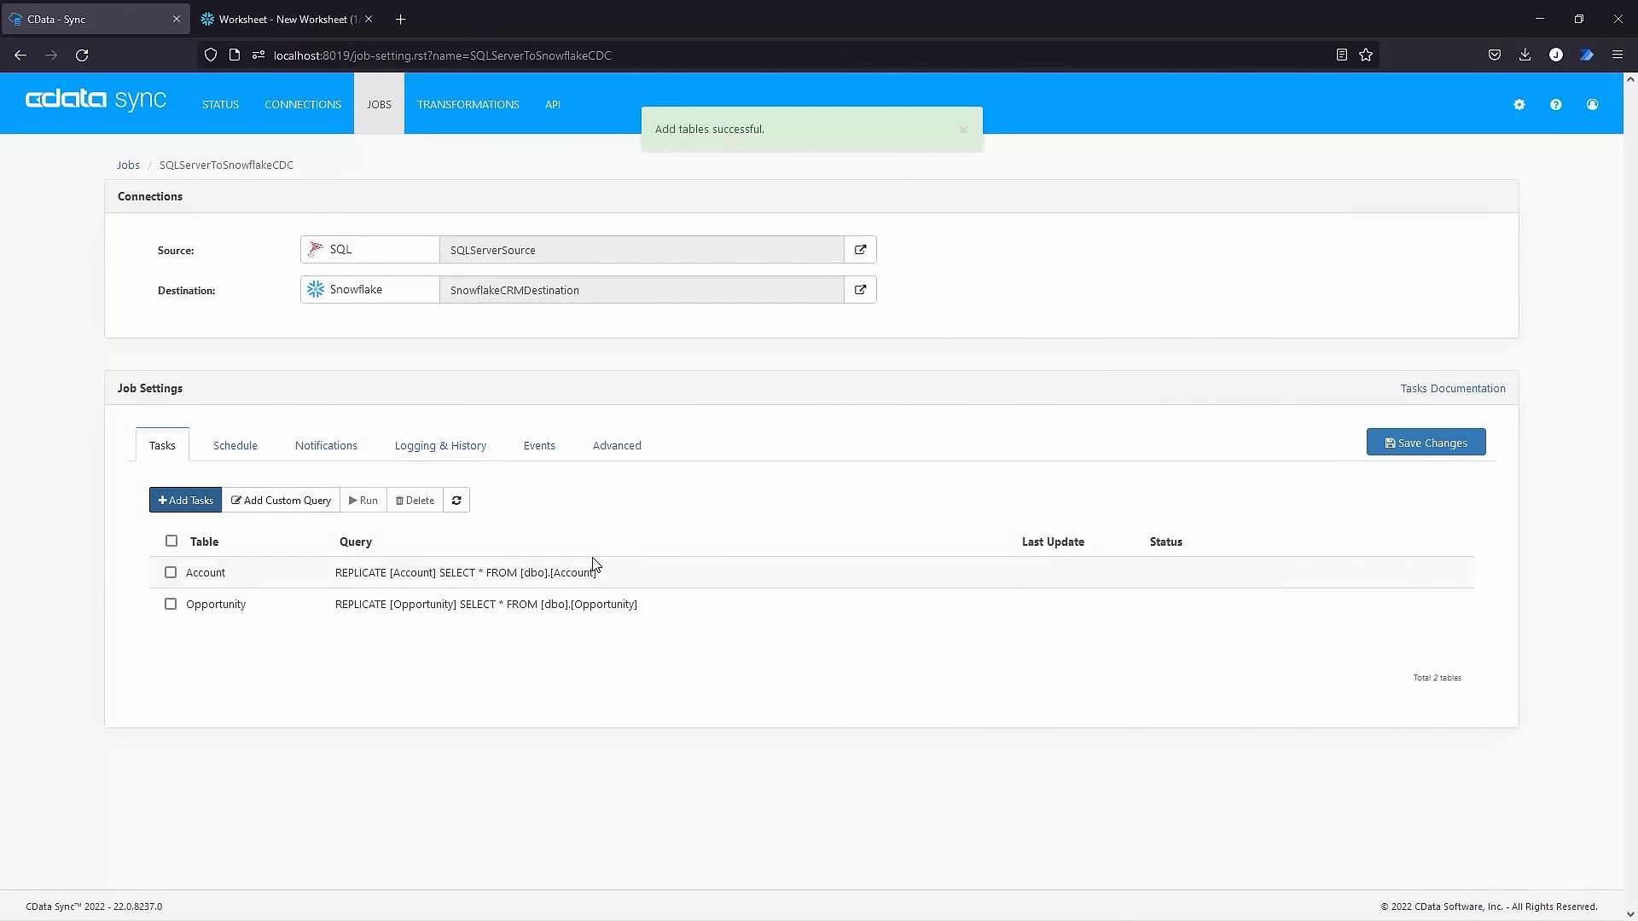
{"action": "left_click", "coordinate": [170, 572]}
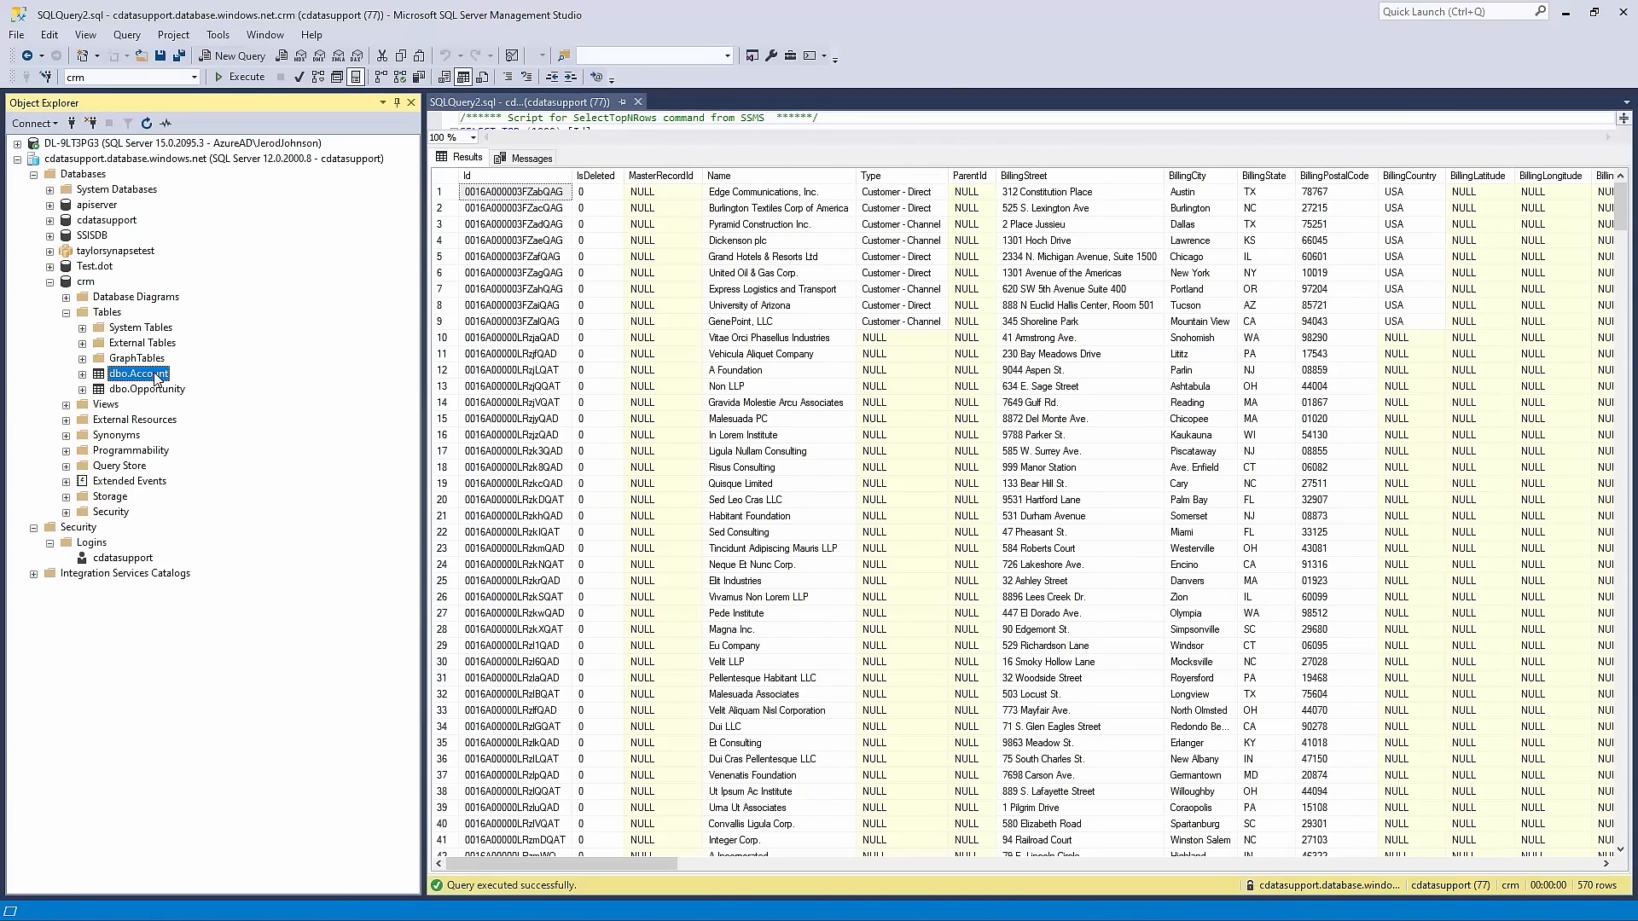
{"action": "mouse_move", "coordinate": [262, 688]}
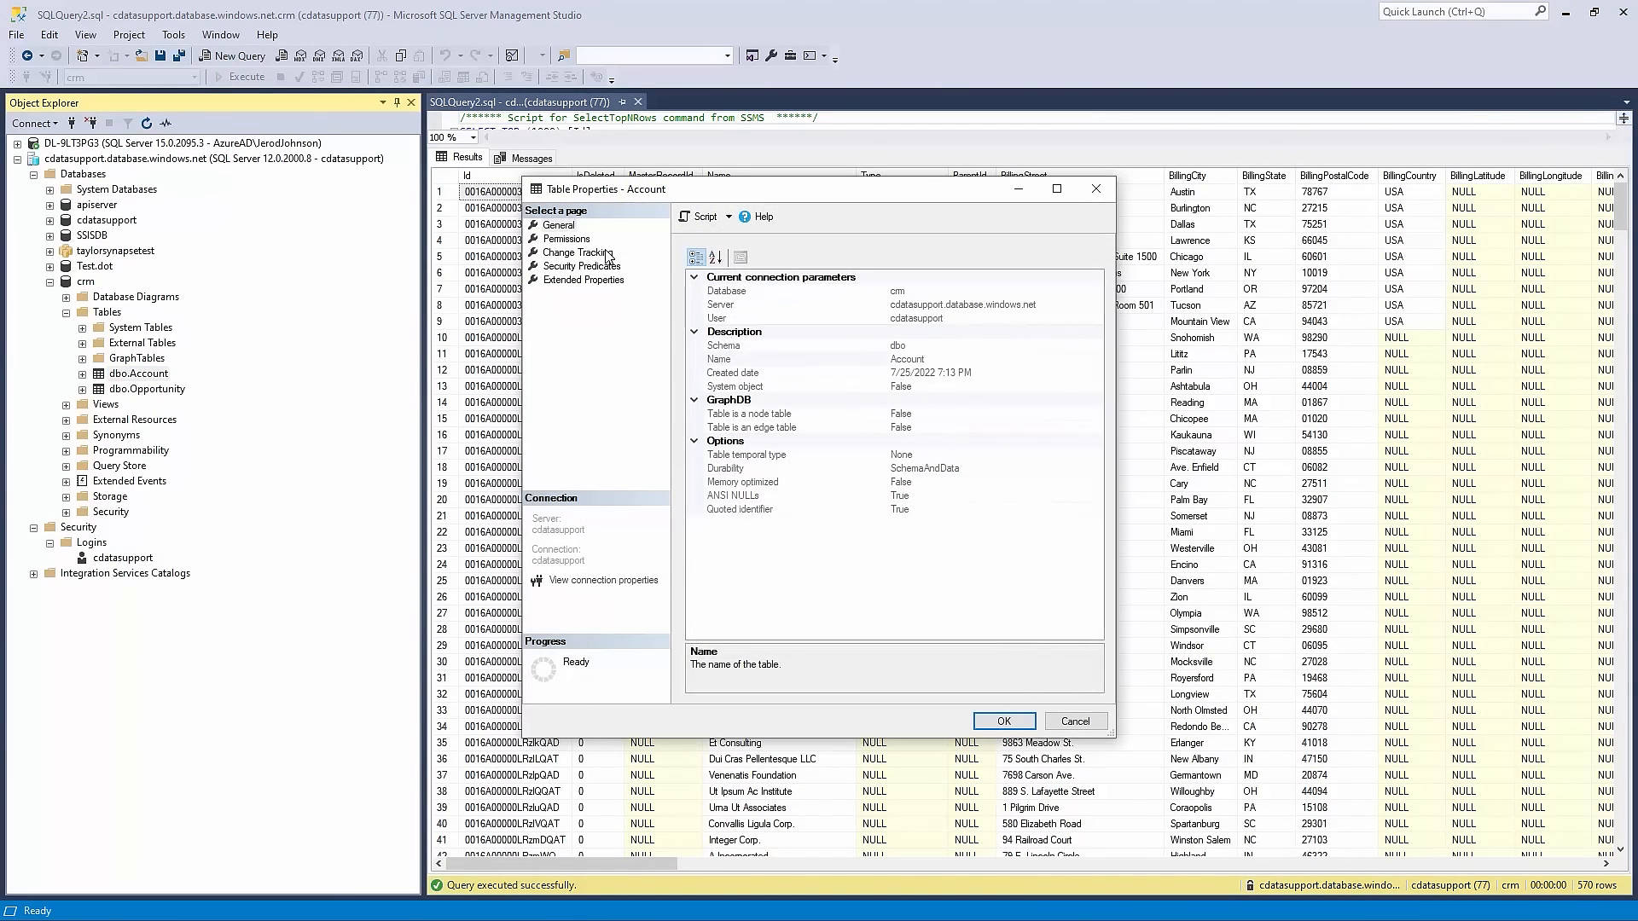
Confirm Change Tracking is True on the Account table in its properties.
{"action": "left_click", "coordinate": [577, 253]}
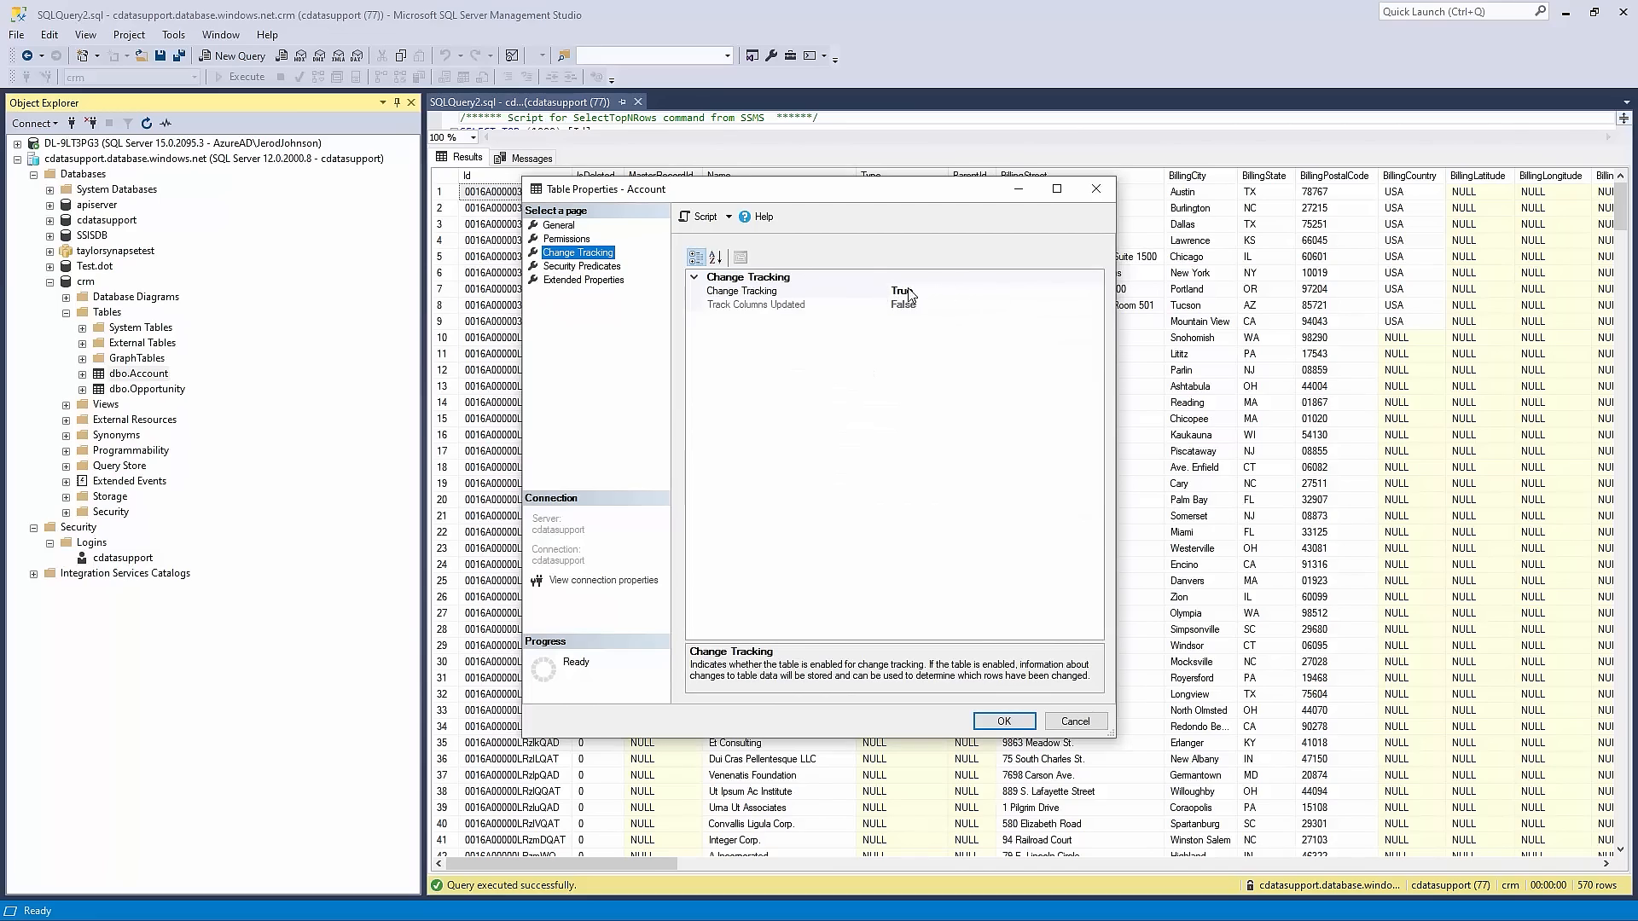
{"action": "left_click", "coordinate": [1002, 721]}
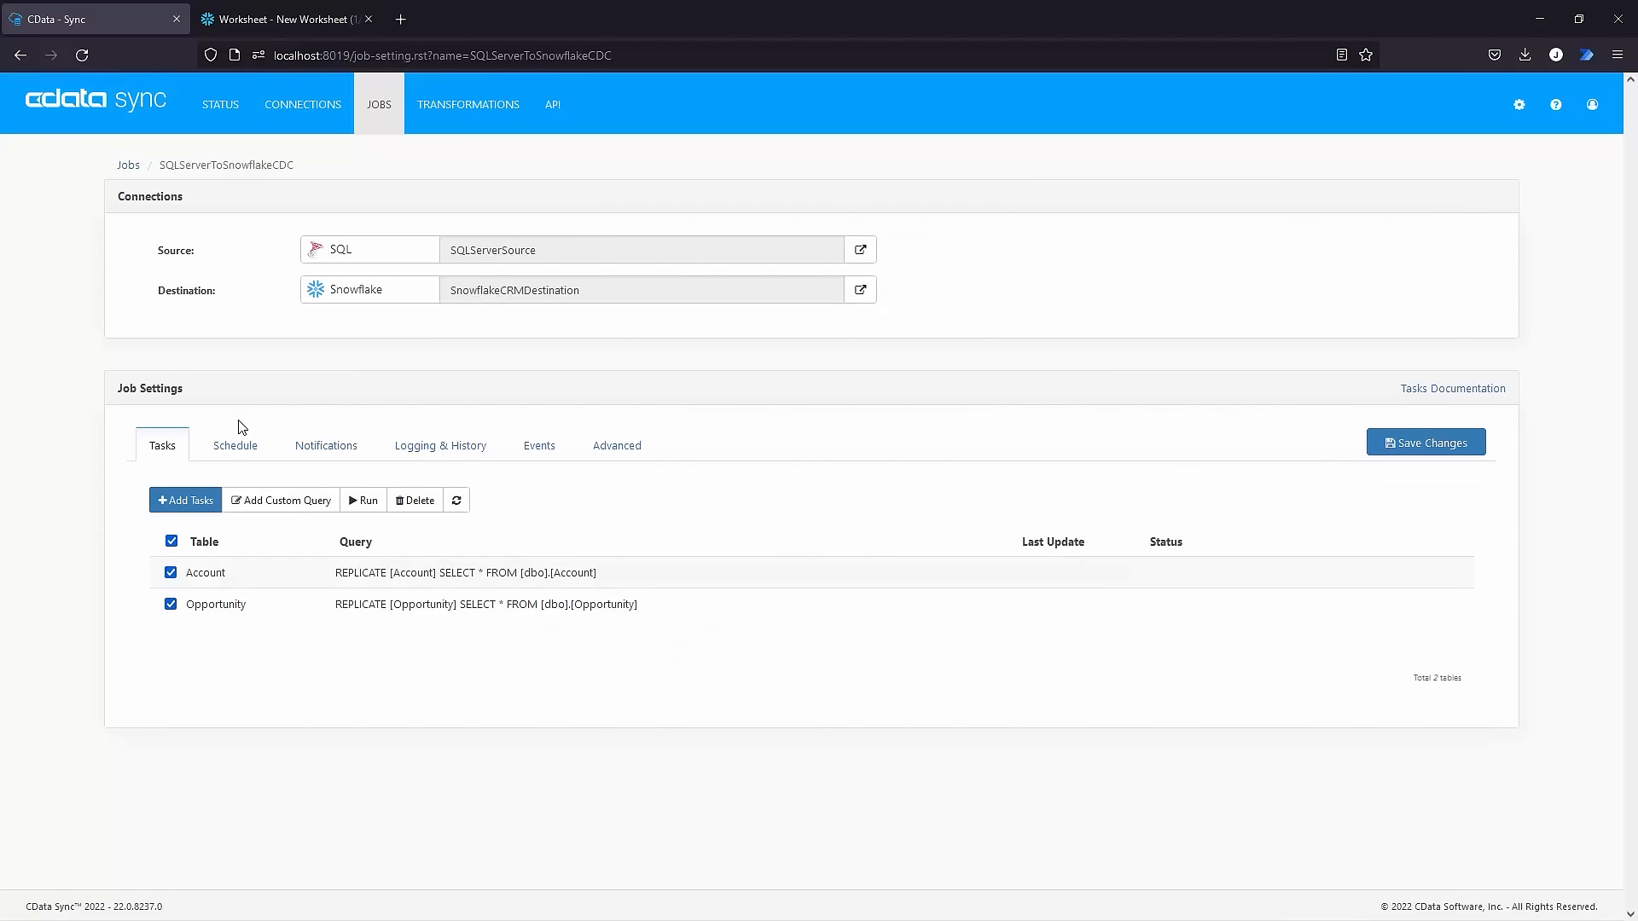
Run the job (570 Account, 3221 Opportunity records), then rerun it syncing 0 changes.
{"action": "left_click", "coordinate": [363, 499]}
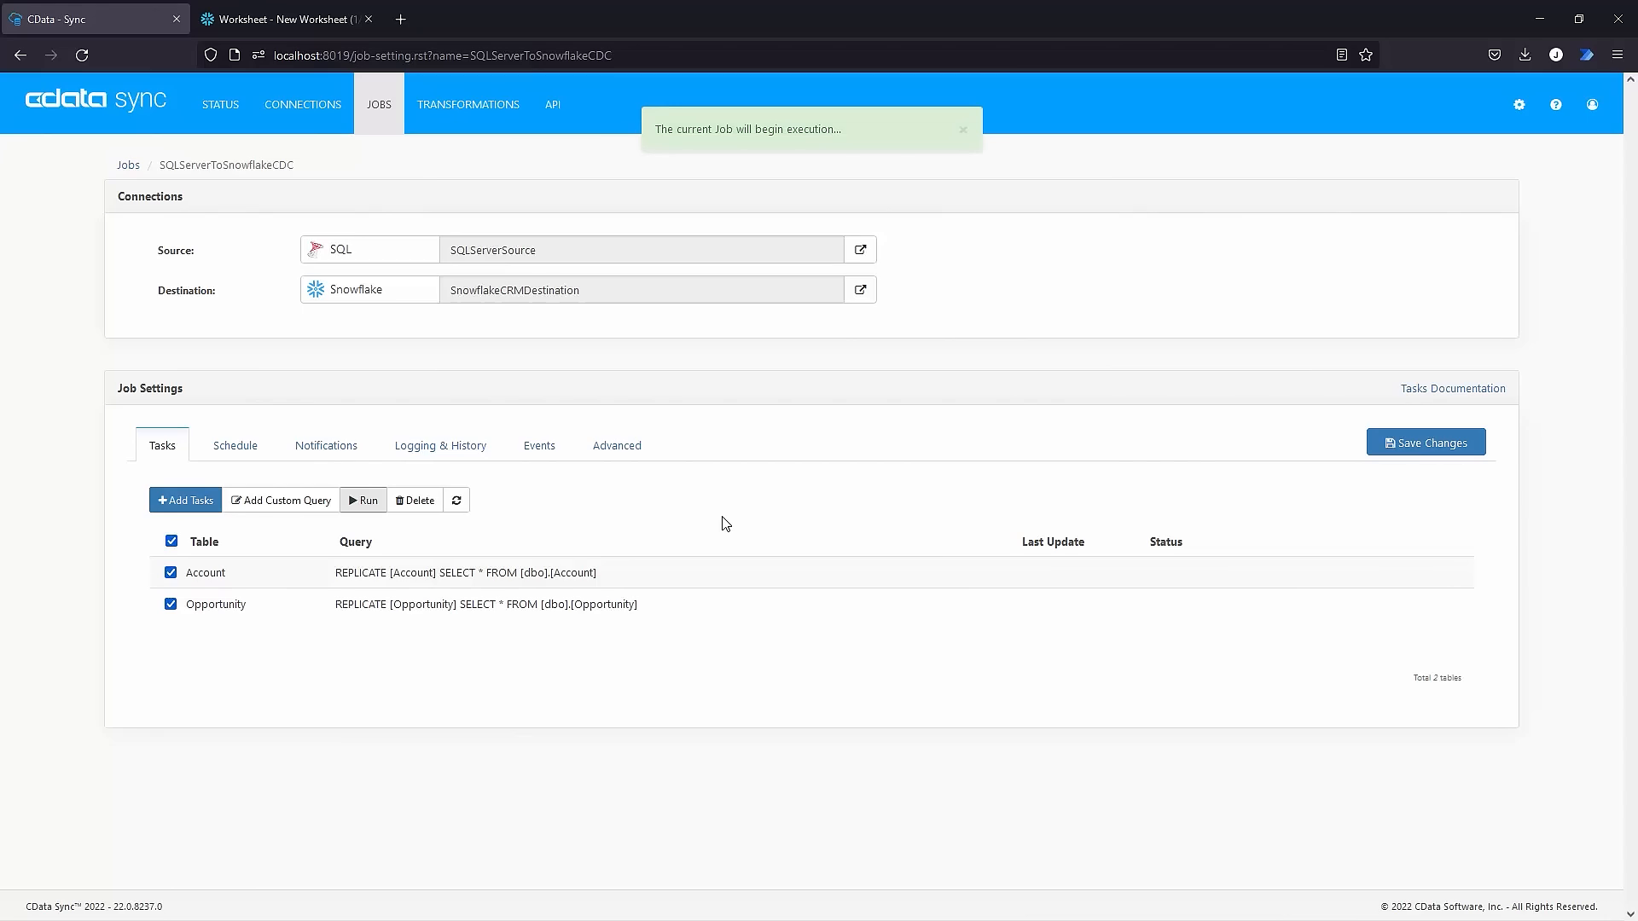
{"action": "left_click", "coordinate": [362, 499]}
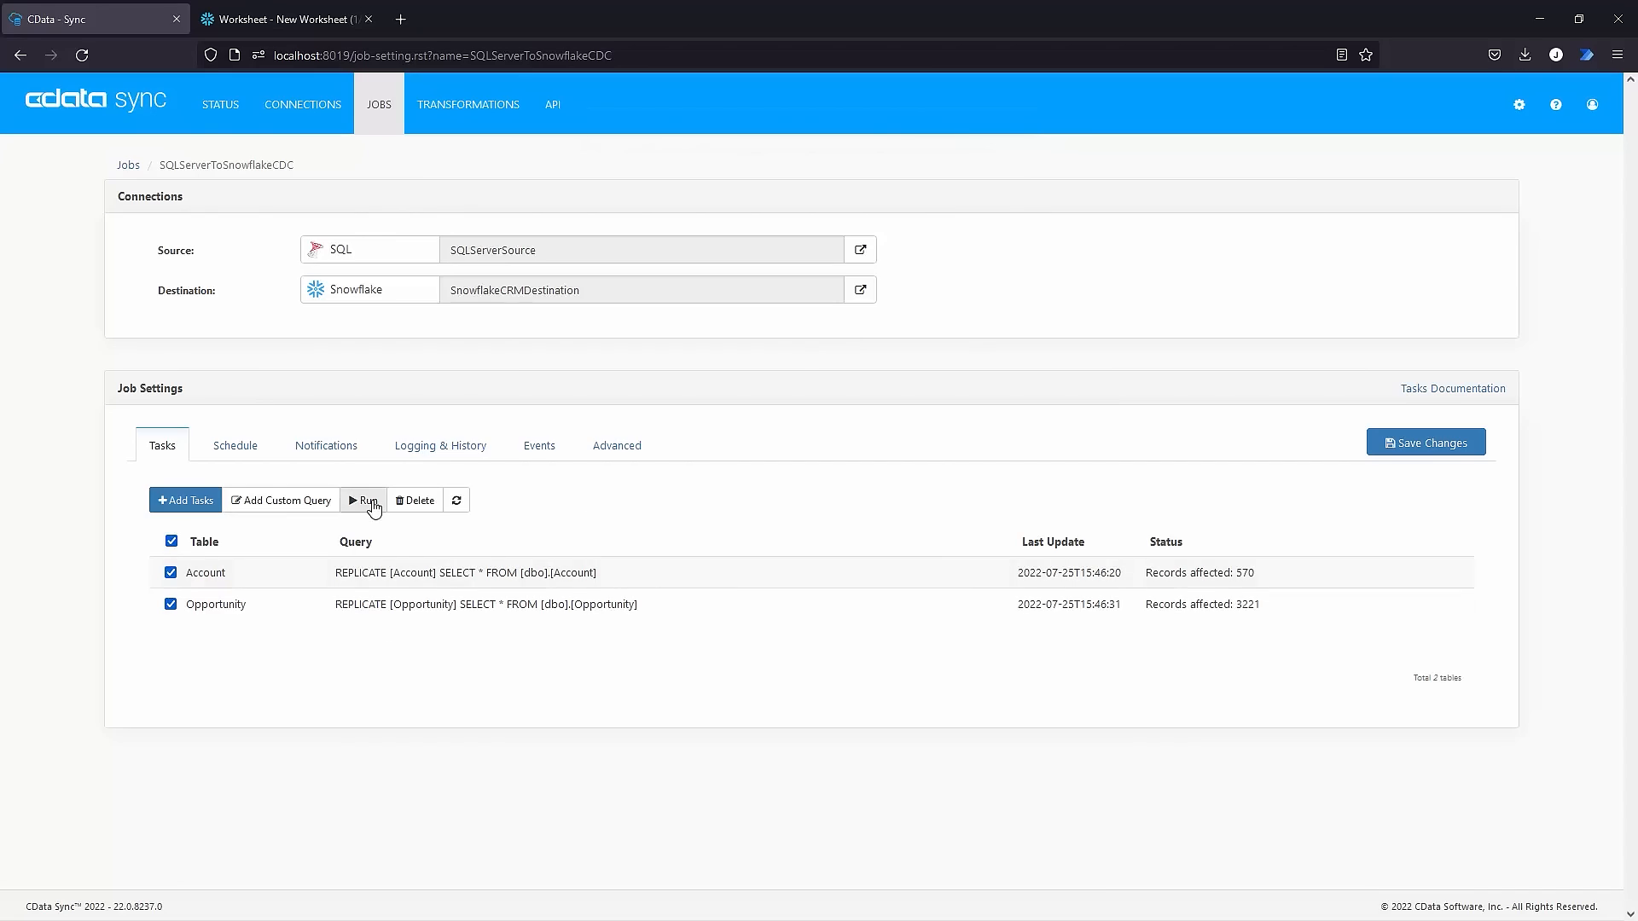
{"action": "left_click", "coordinate": [363, 501]}
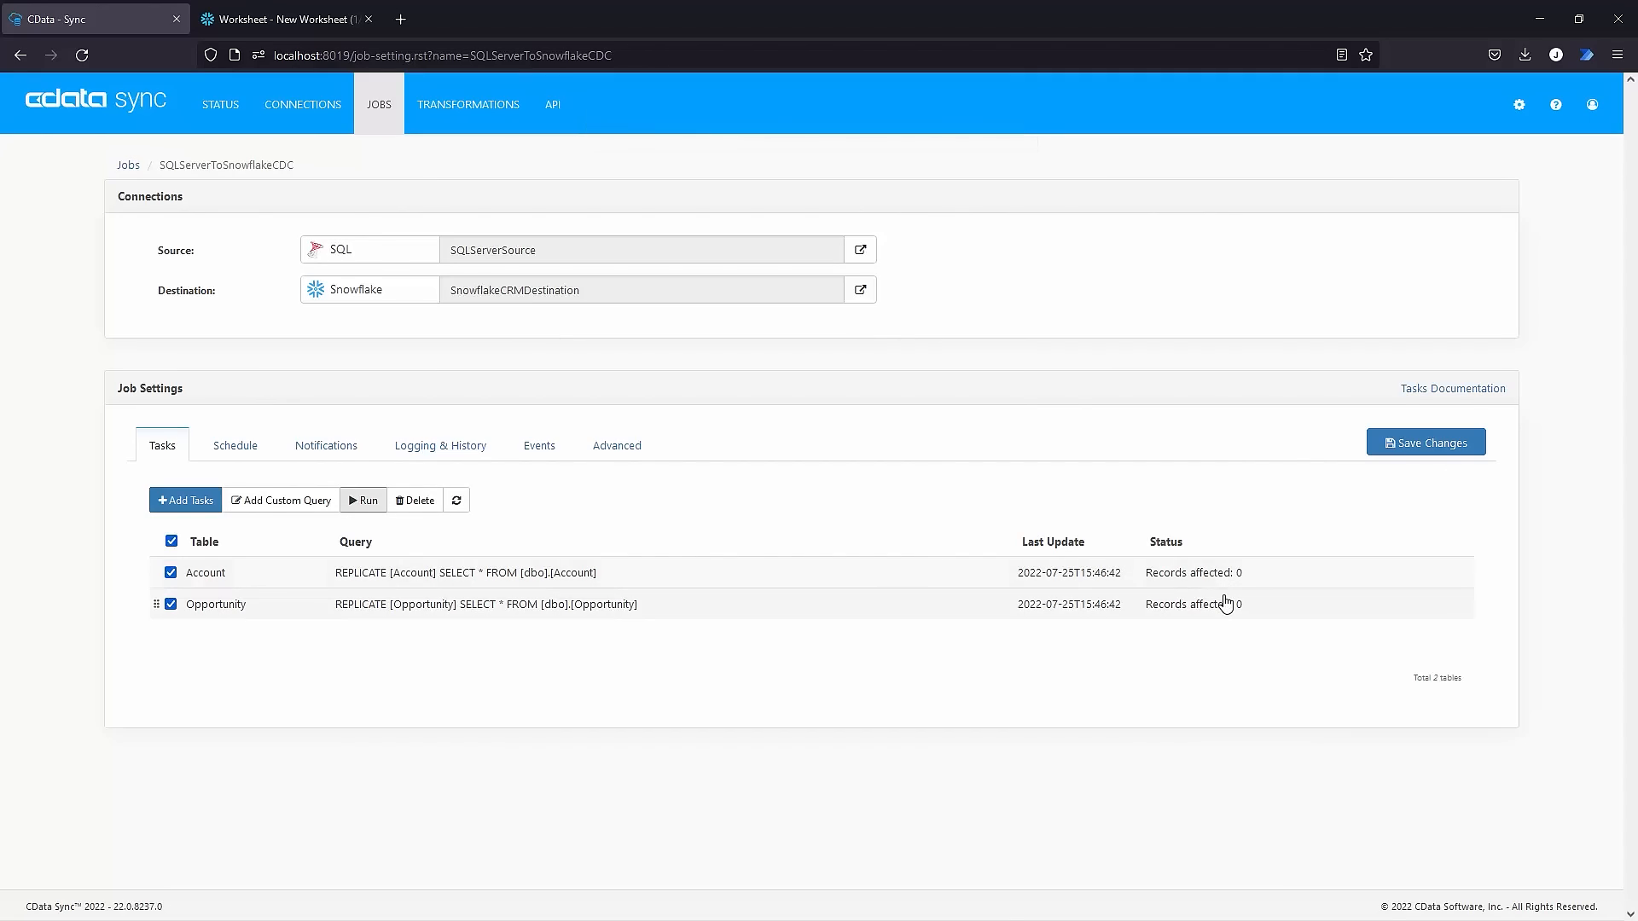
{"action": "left_click", "coordinate": [234, 445]}
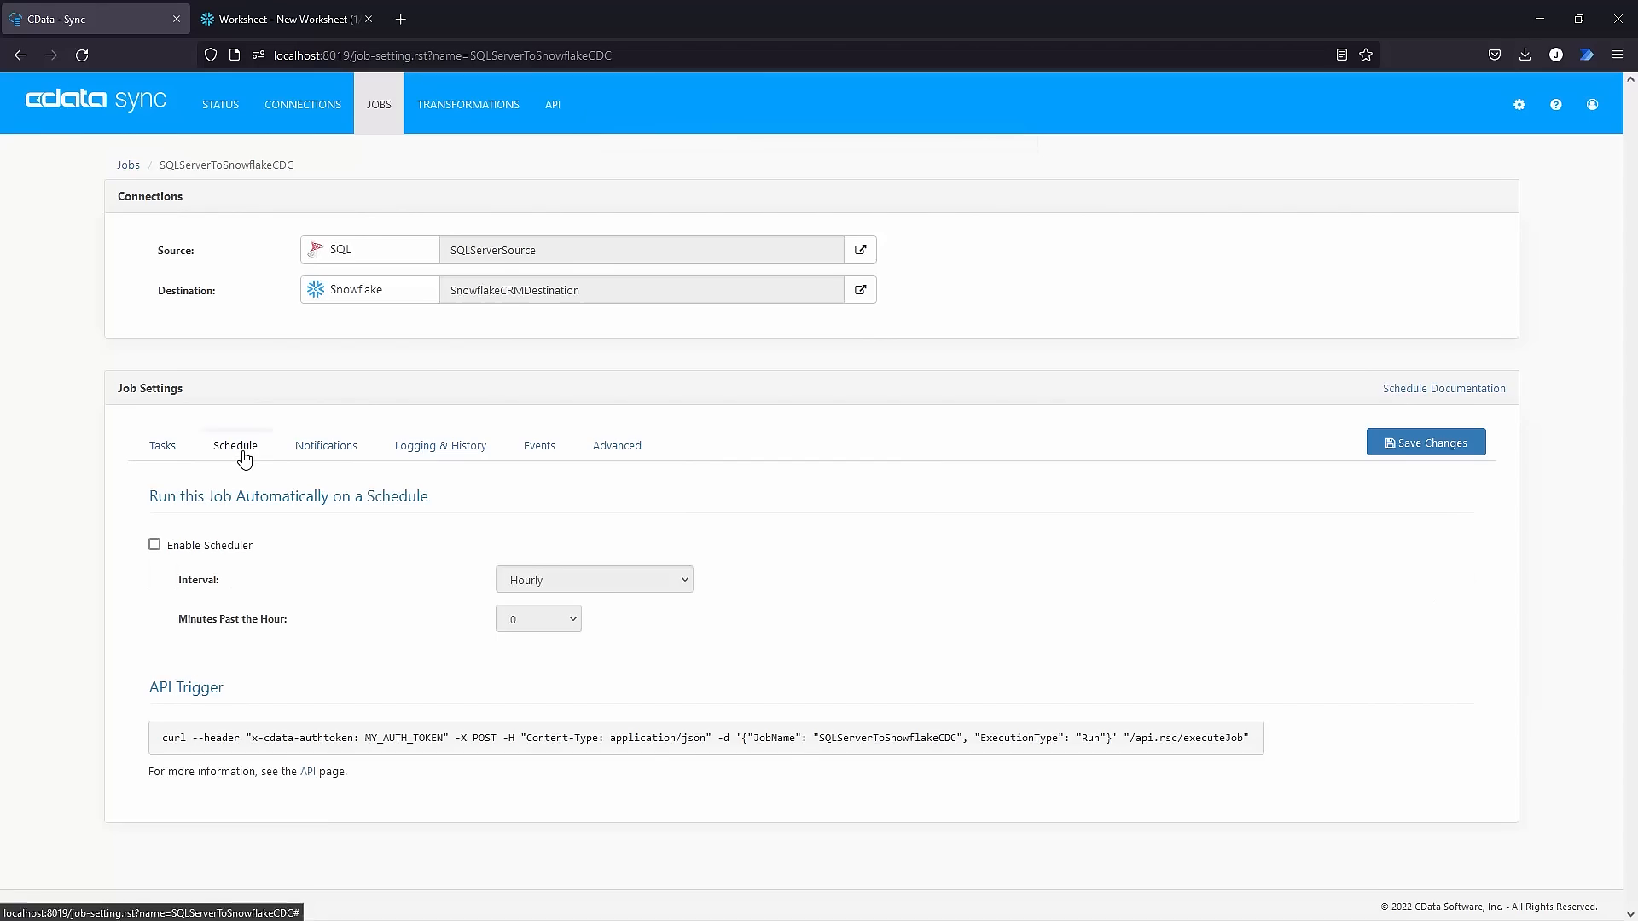
{"action": "left_click", "coordinate": [153, 544]}
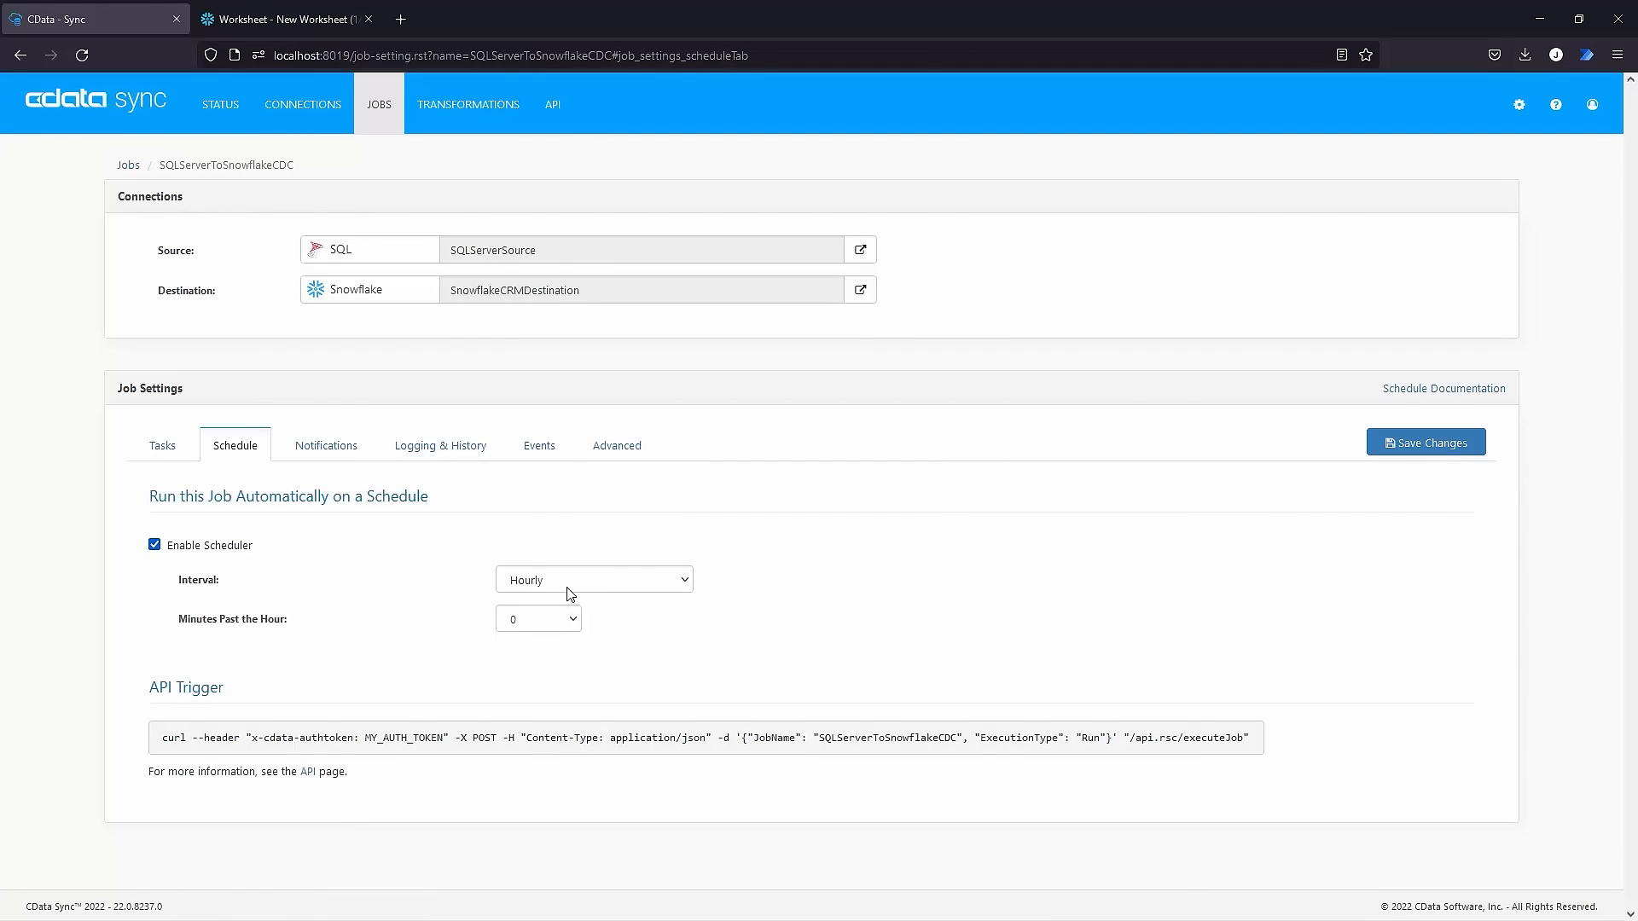
{"action": "left_click", "coordinate": [154, 544]}
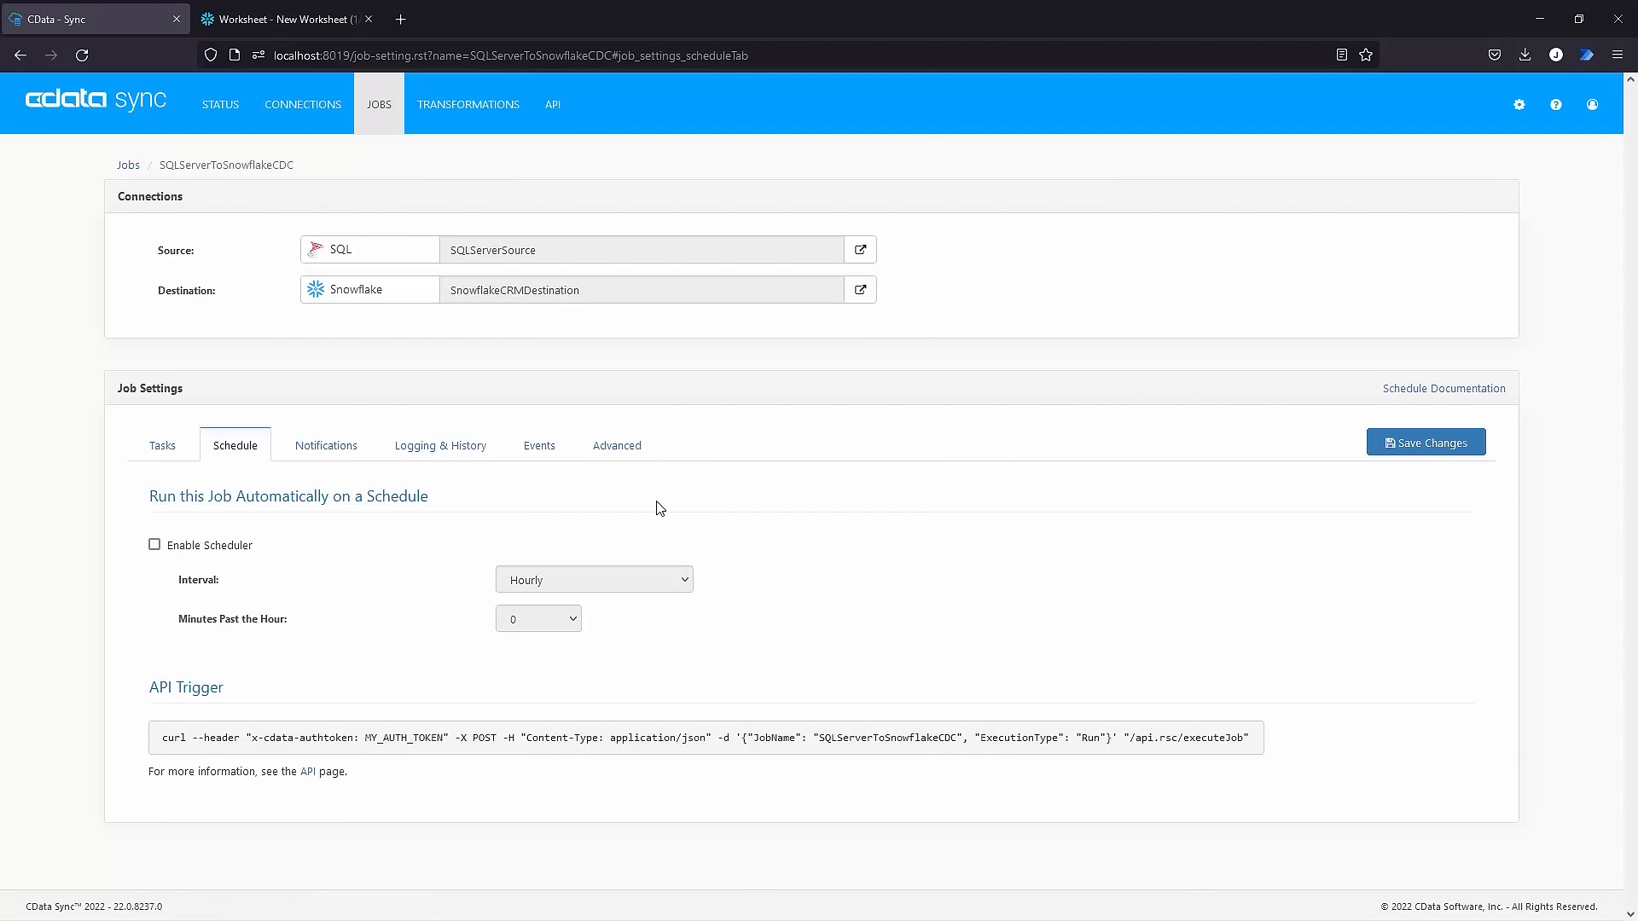
{"action": "left_click", "coordinate": [162, 445]}
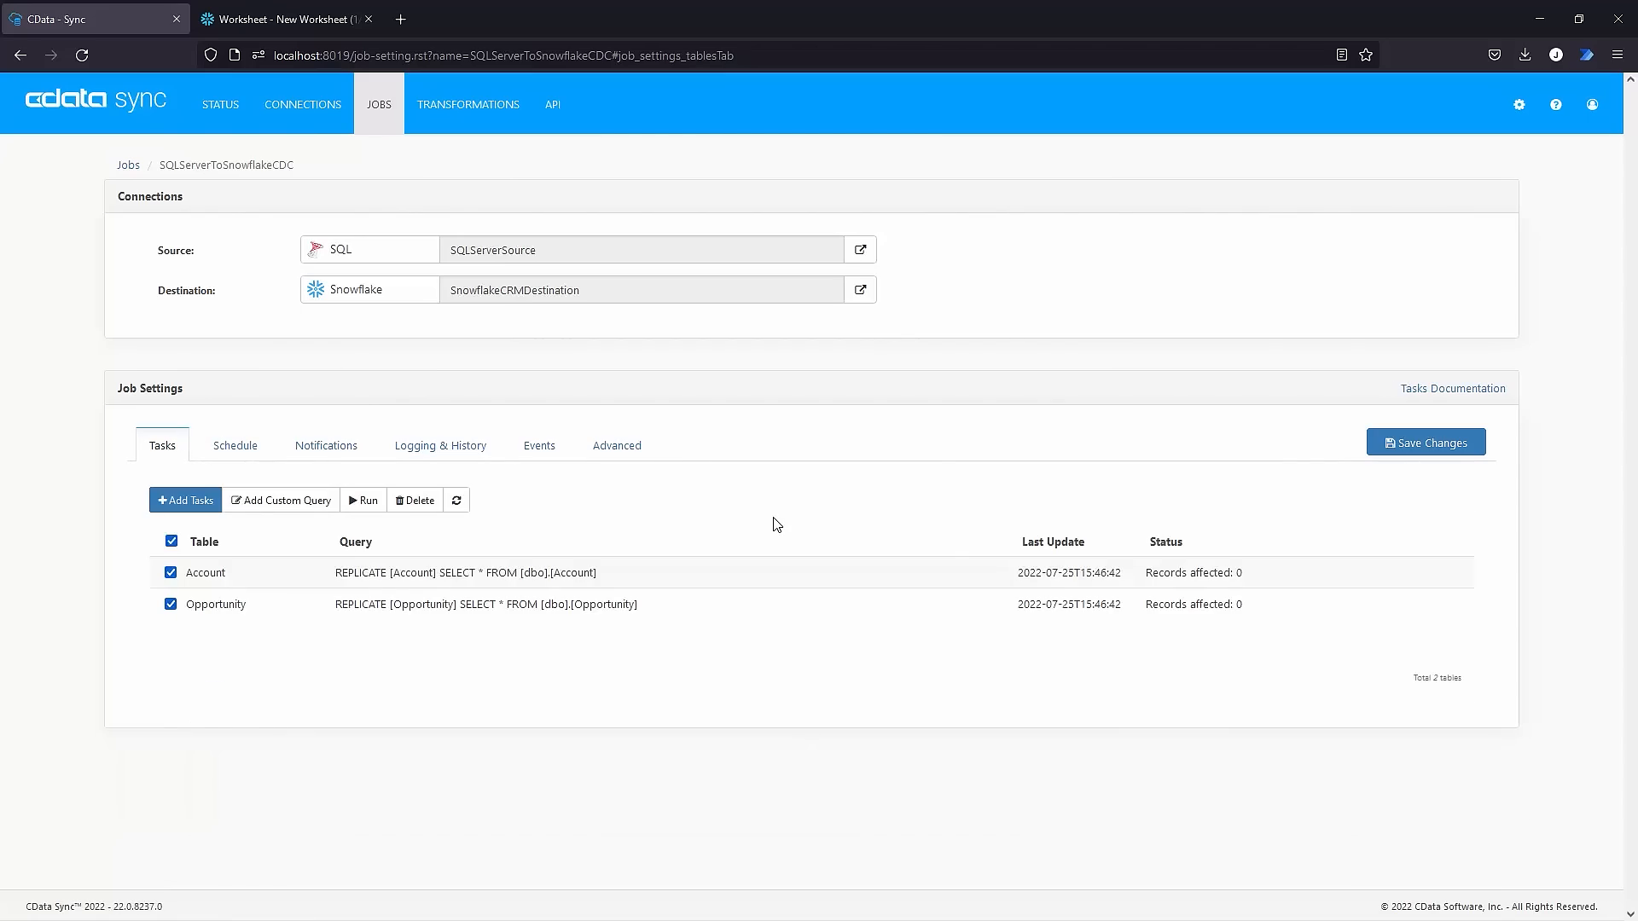